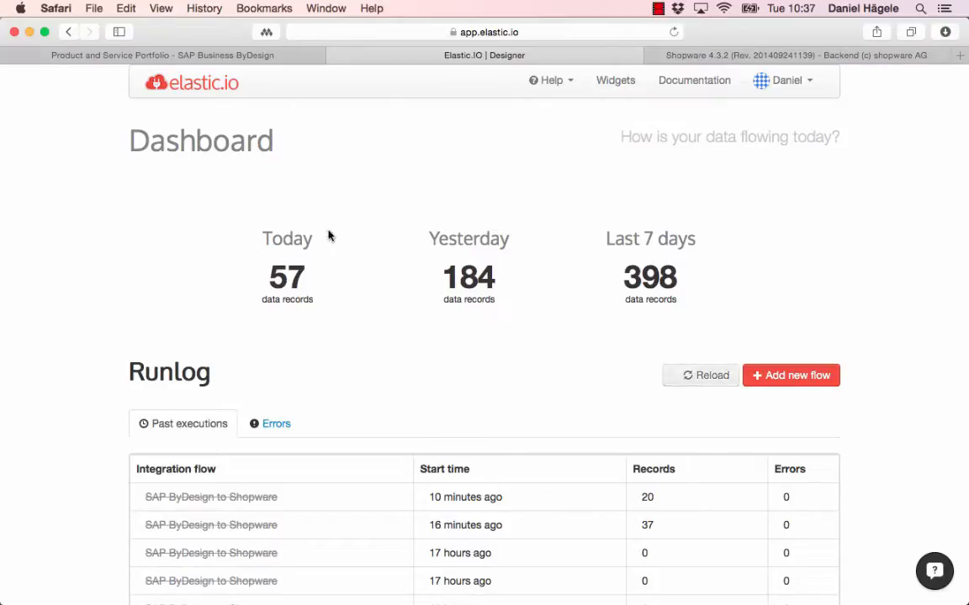
{"action": "mouse_move", "coordinate": [310, 212]}
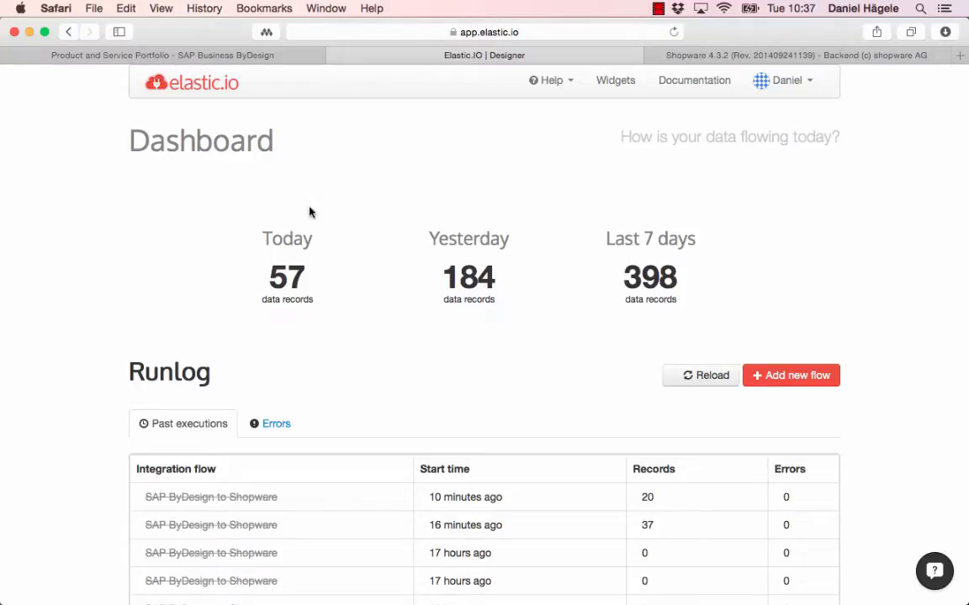
{"action": "mouse_move", "coordinate": [280, 303]}
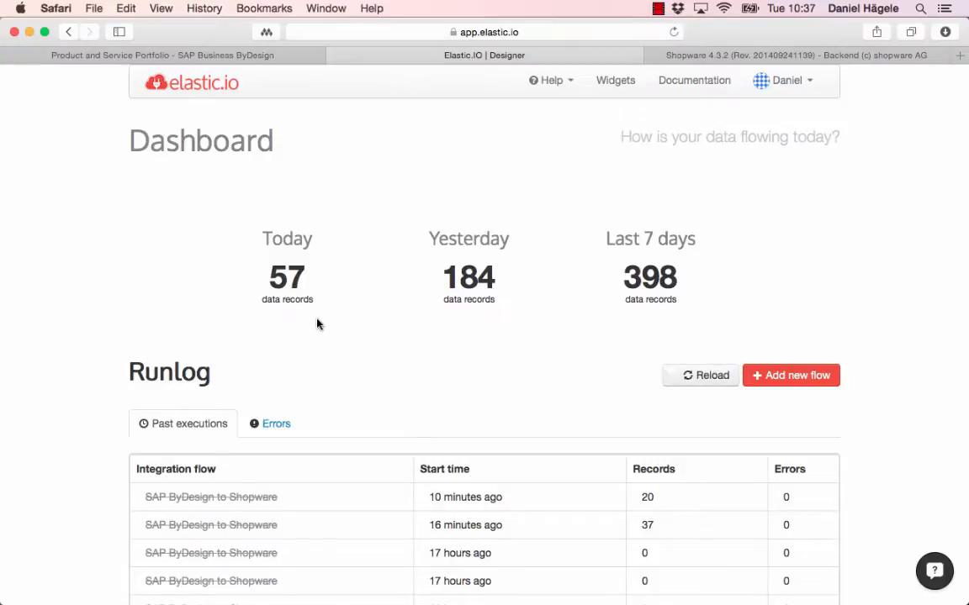
{"action": "mouse_move", "coordinate": [302, 312]}
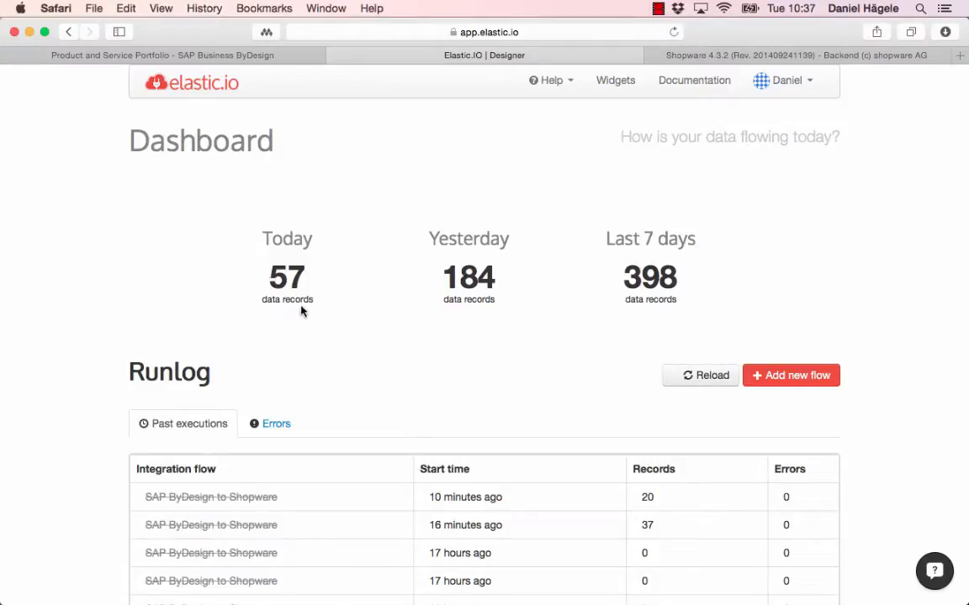
{"action": "mouse_move", "coordinate": [491, 259]}
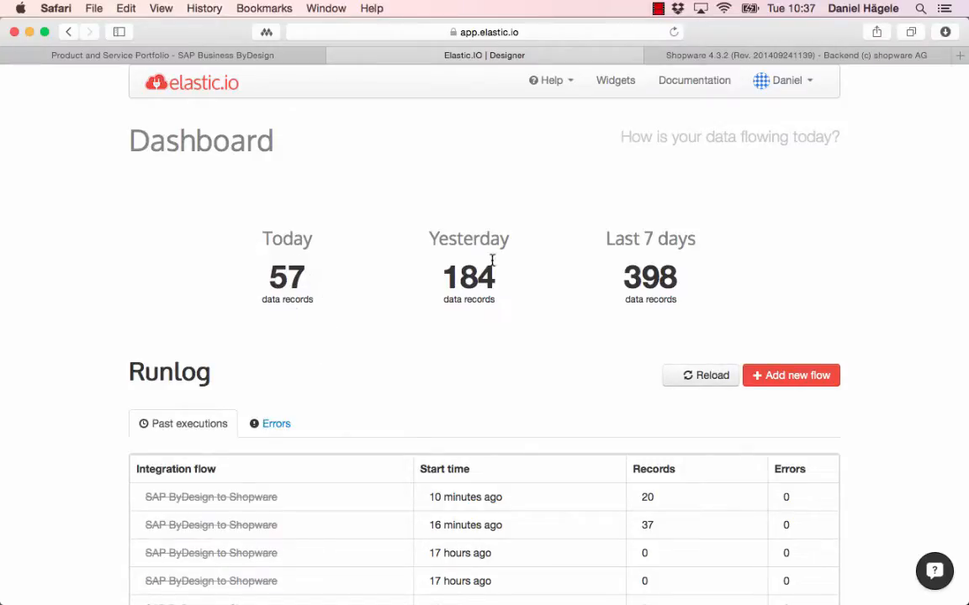
Confirm the latest runlog entry shows 20 records with no errors, then view SAP products and Shopware items
{"action": "scroll", "scroll_direction": "down", "scroll_amount": 3}
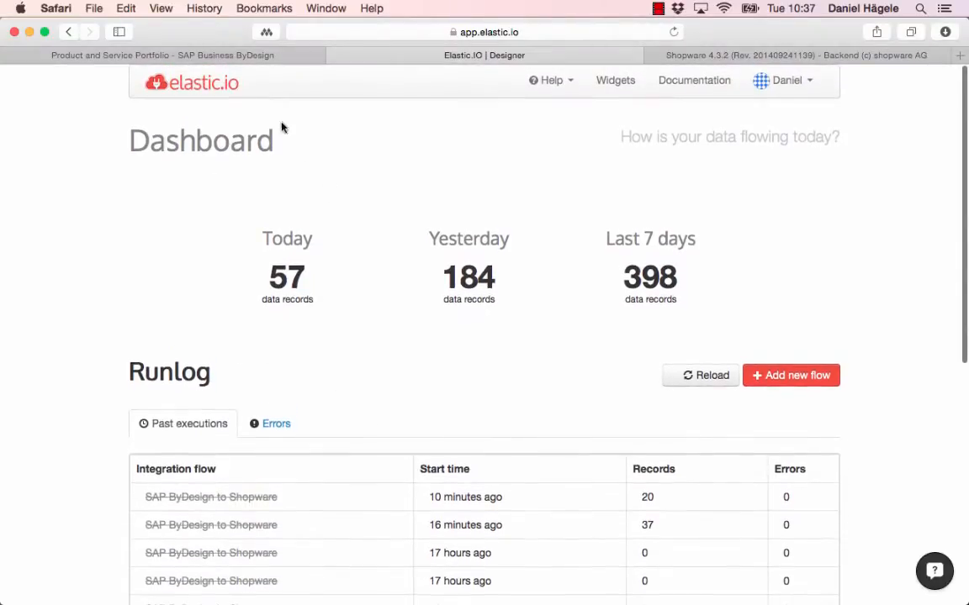
{"action": "left_click", "coordinate": [162, 55]}
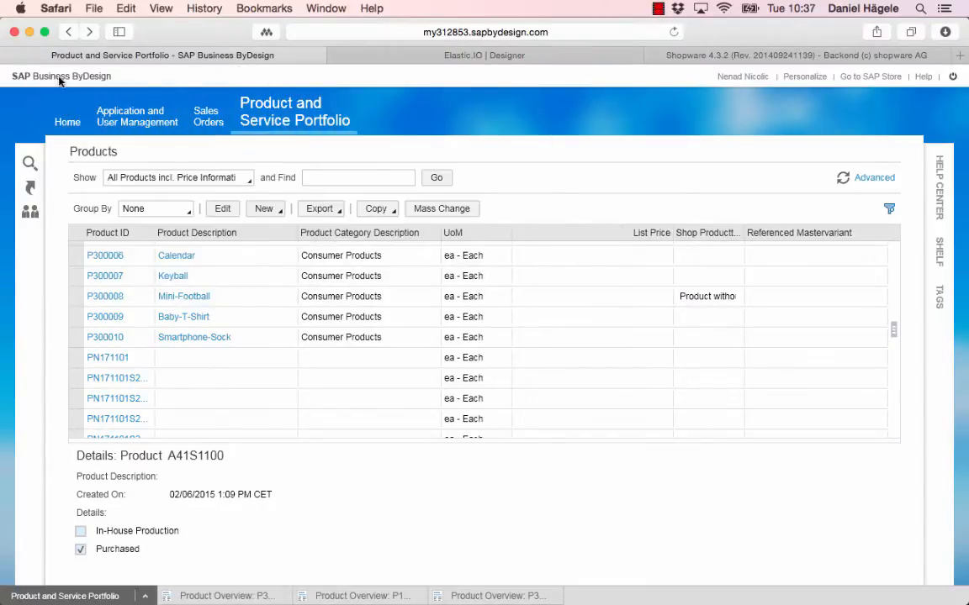
{"action": "left_click", "coordinate": [194, 337]}
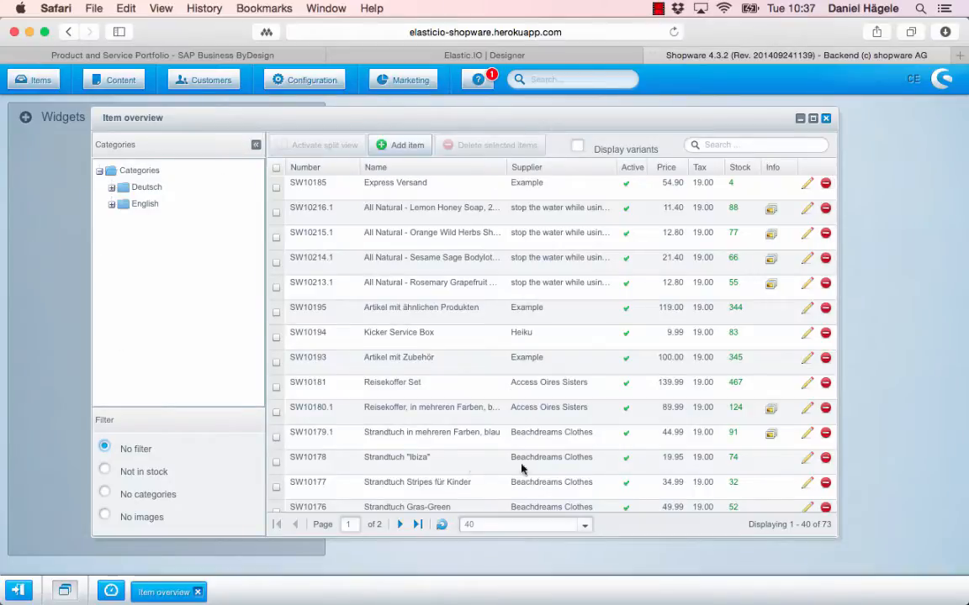
{"action": "mouse_move", "coordinate": [245, 343]}
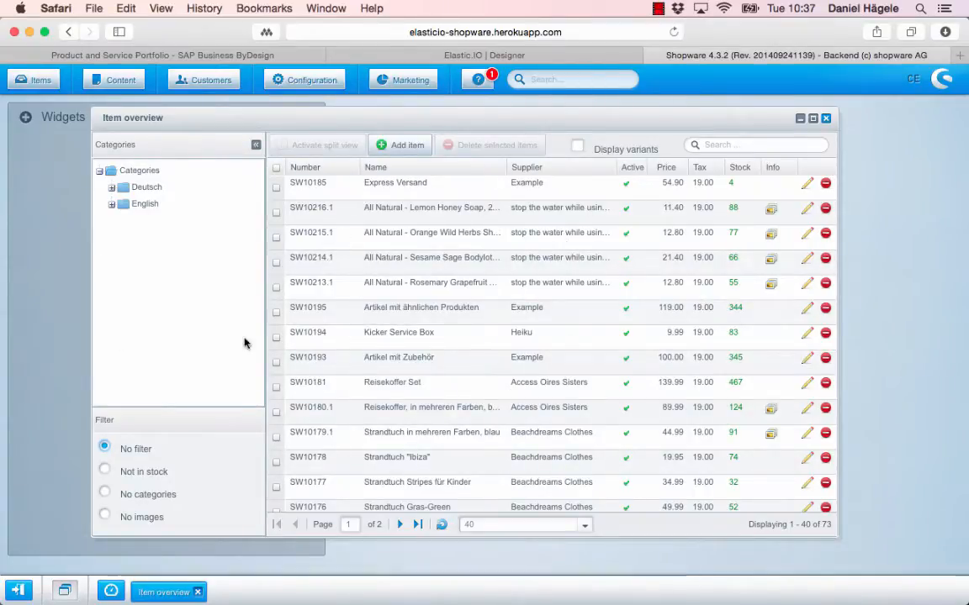
Scroll through the Shopware item overview of 73 existing articles
{"action": "scroll", "scroll_direction": "down", "scroll_amount": 3}
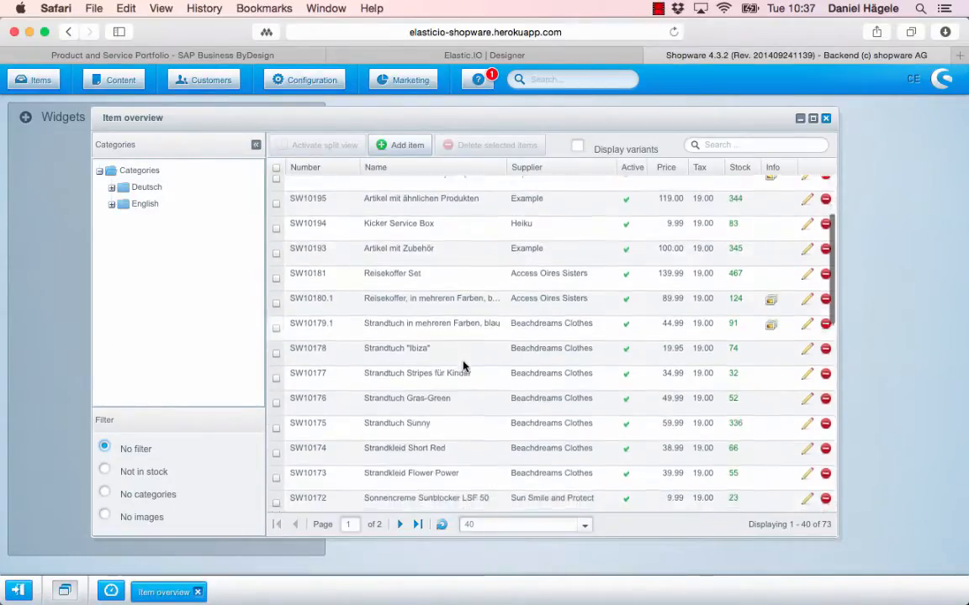
{"action": "scroll", "scroll_direction": "up", "scroll_amount": 3}
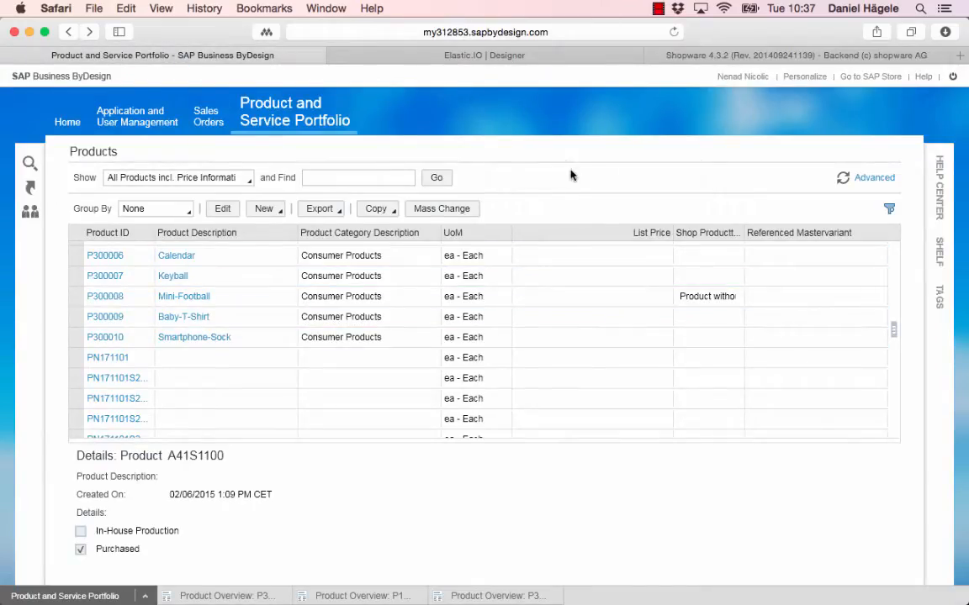
{"action": "mouse_move", "coordinate": [412, 446]}
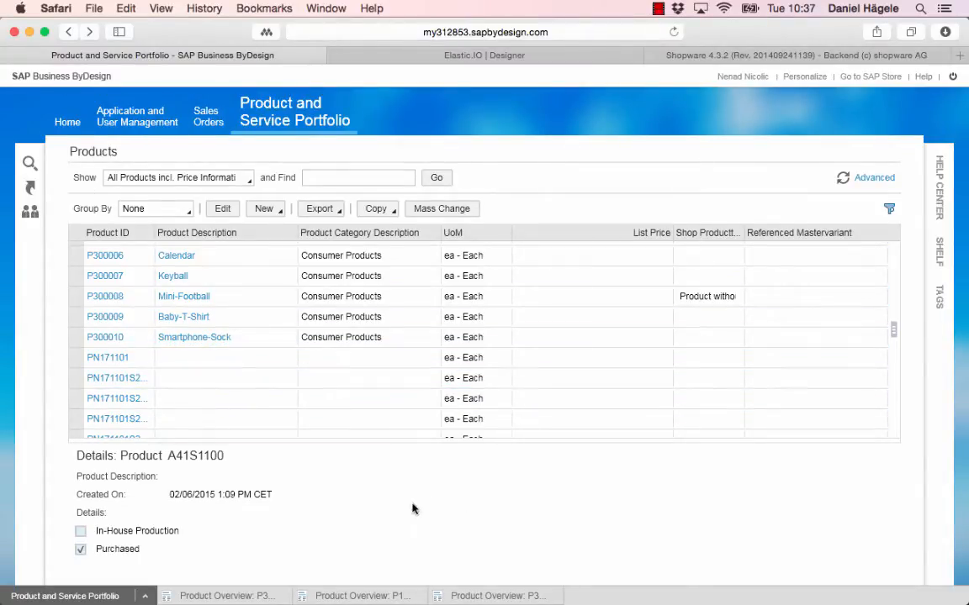
{"action": "mouse_move", "coordinate": [403, 479]}
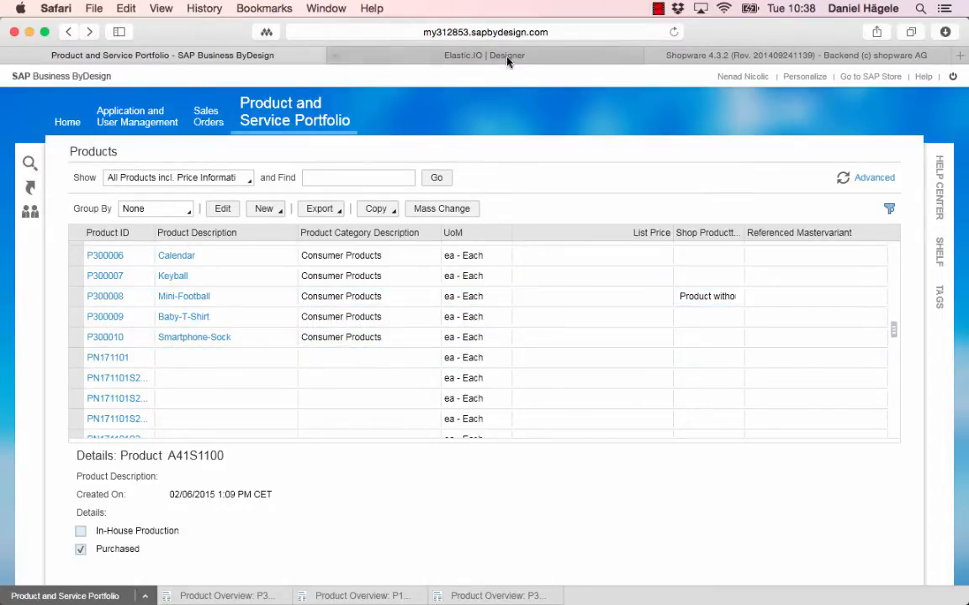
{"action": "mouse_move", "coordinate": [506, 56]}
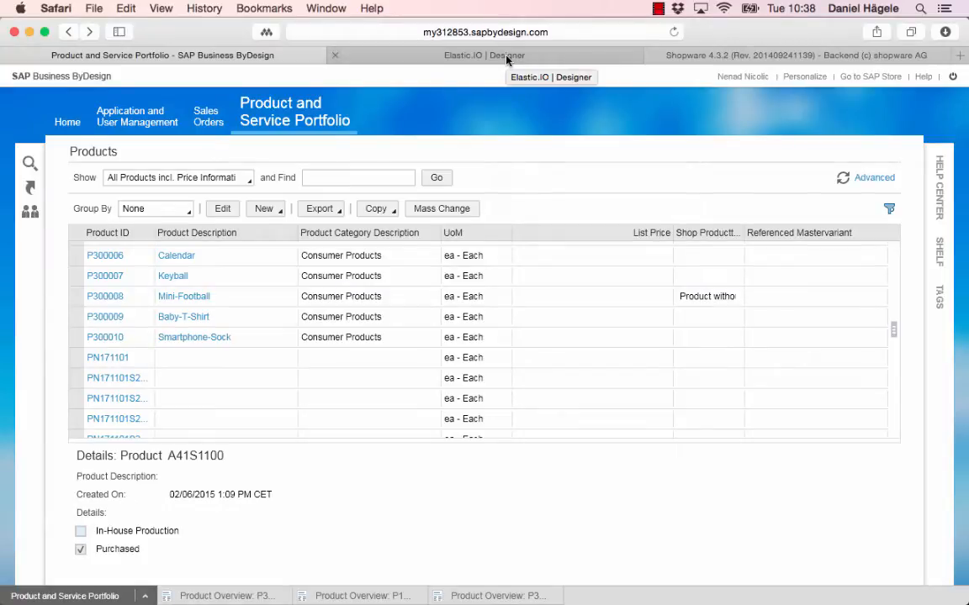
{"action": "left_click", "coordinate": [107, 358]}
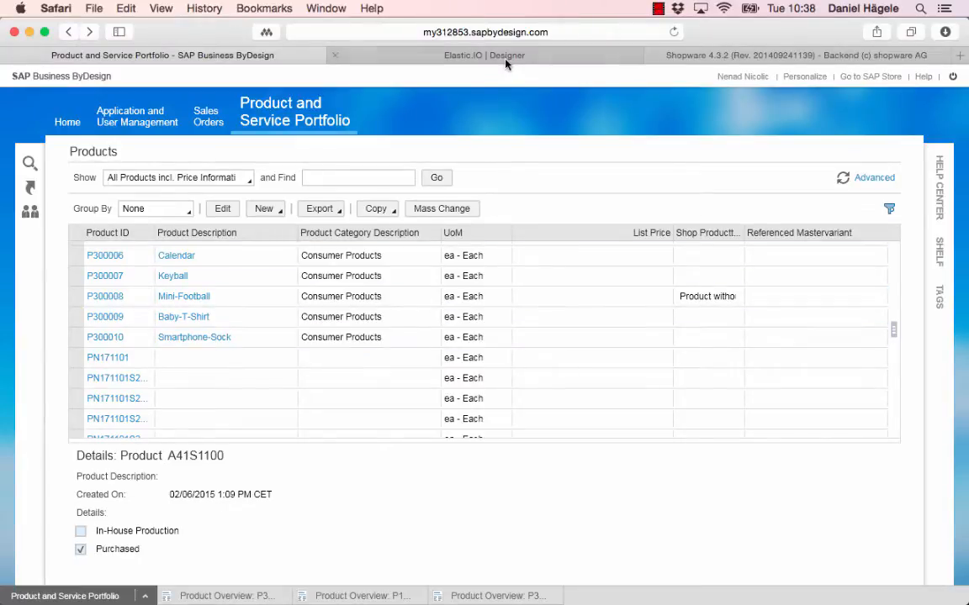
Return to the elastic.io Dashboard showing 57 data records and the SAP-to-Shopware runlog
{"action": "left_click", "coordinate": [484, 56]}
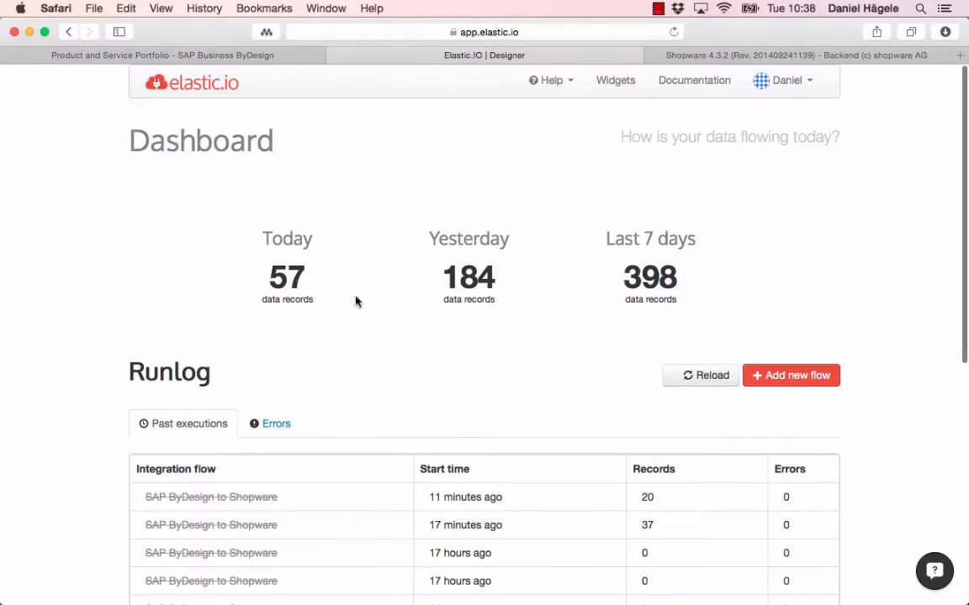
{"action": "mouse_move", "coordinate": [741, 314]}
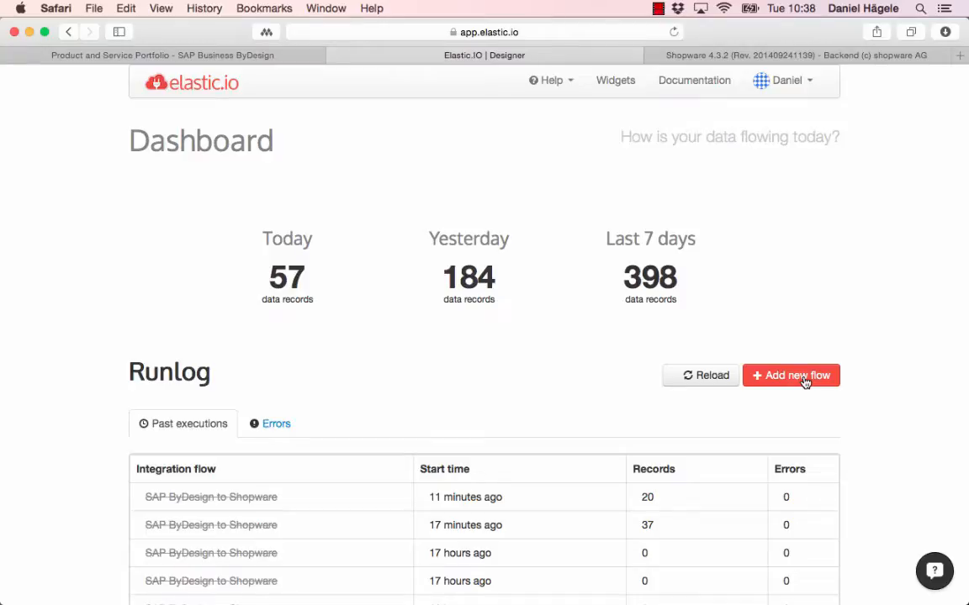
Create a new flow whose first step is SAP ByDesign with the Query Products trigger
{"action": "left_click", "coordinate": [790, 375]}
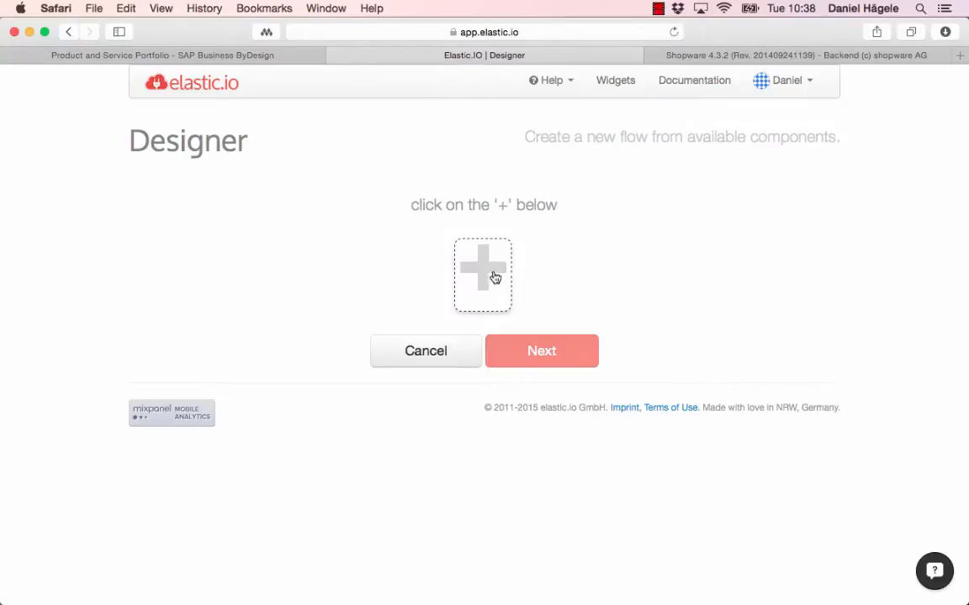
{"action": "left_click", "coordinate": [483, 275]}
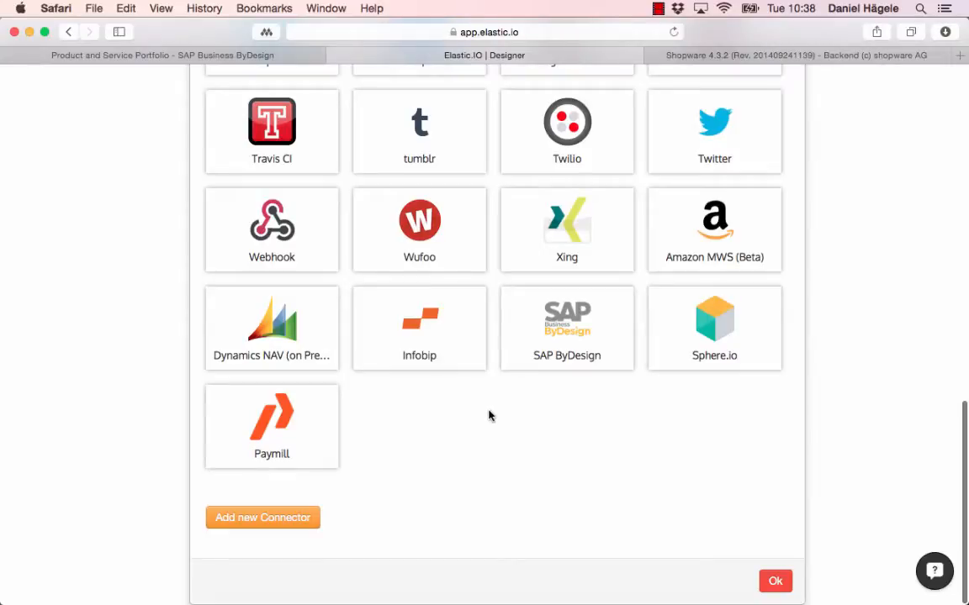
{"action": "mouse_move", "coordinate": [545, 463]}
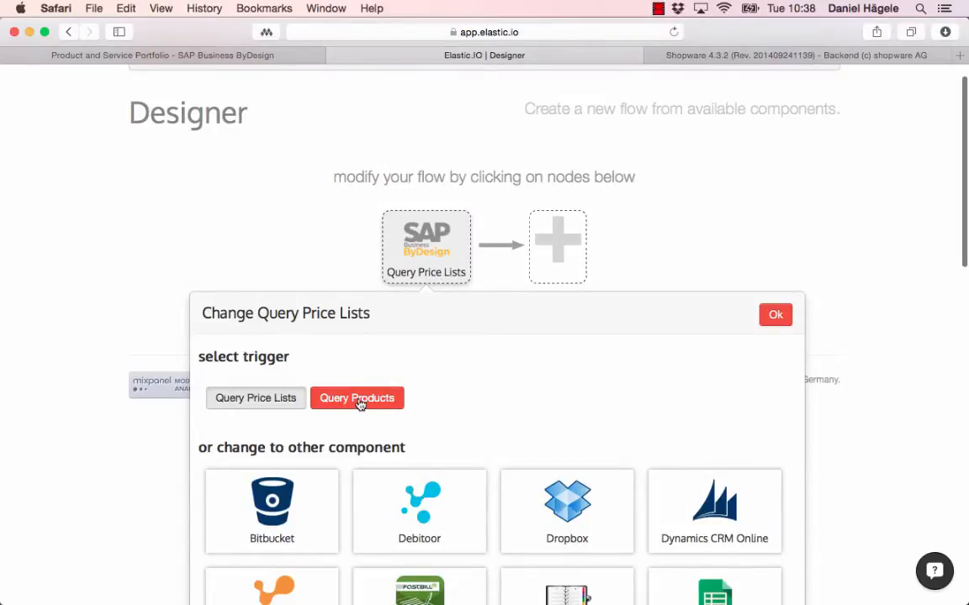
{"action": "left_click", "coordinate": [356, 398]}
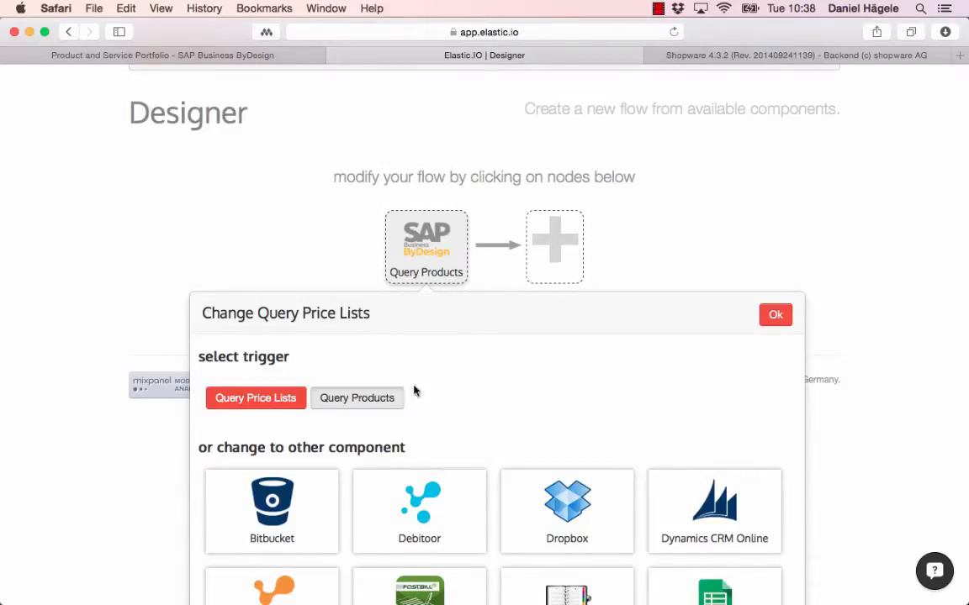
Add a Shopware second step set to the Create product action
{"action": "left_click", "coordinate": [555, 246]}
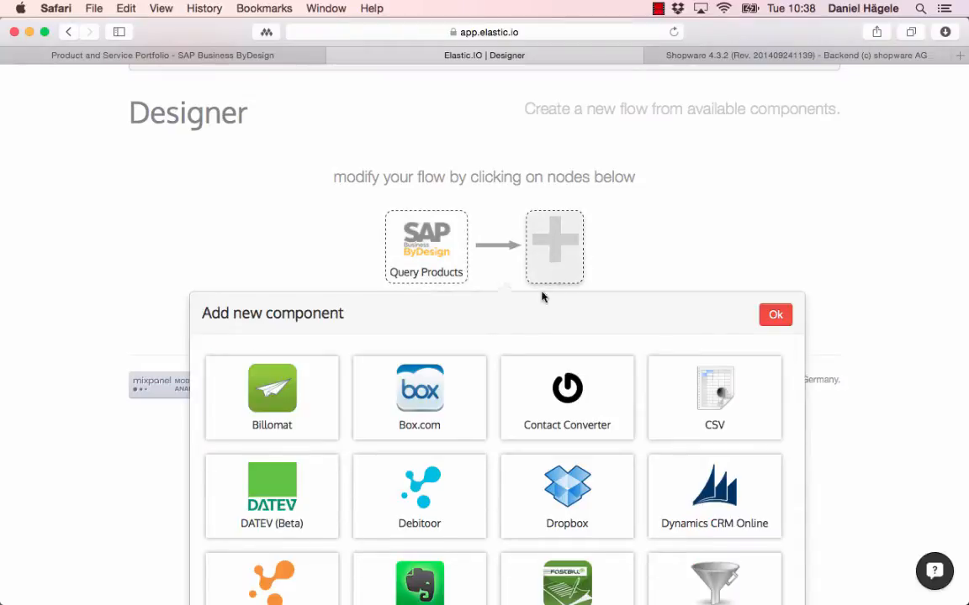
{"action": "scroll", "scroll_direction": "down", "scroll_amount": 3}
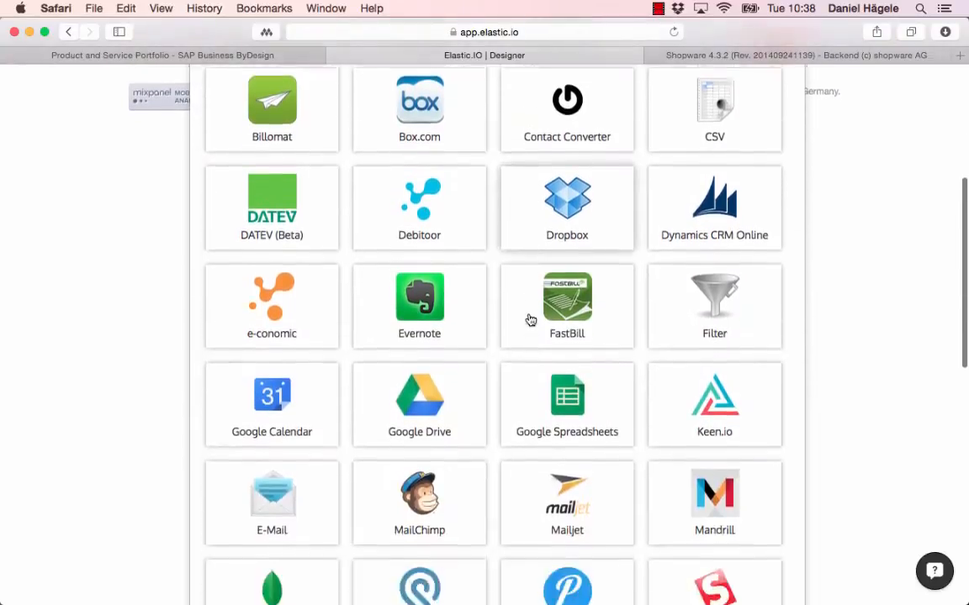
{"action": "scroll", "scroll_direction": "down", "scroll_amount": 3}
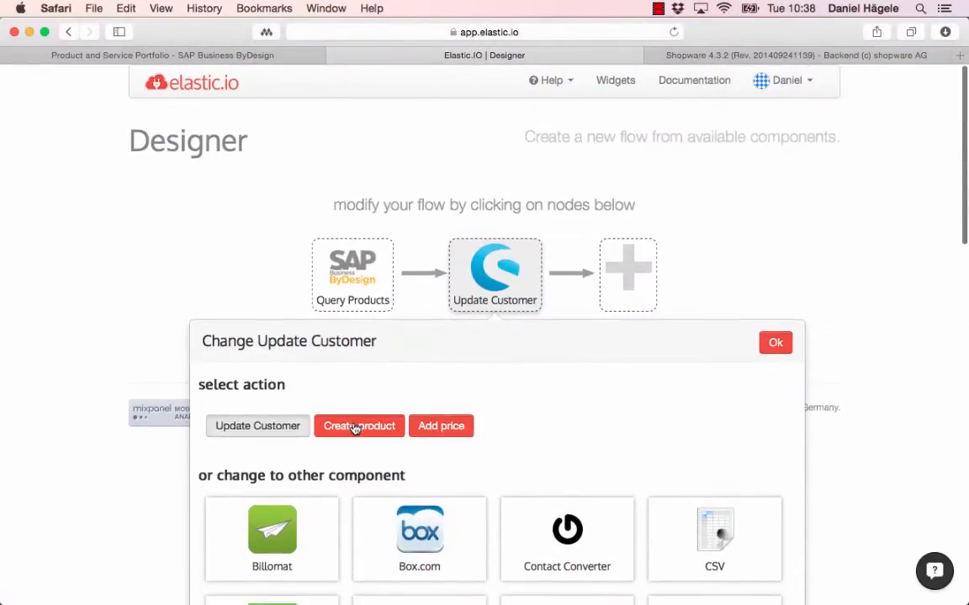
{"action": "left_click", "coordinate": [359, 425]}
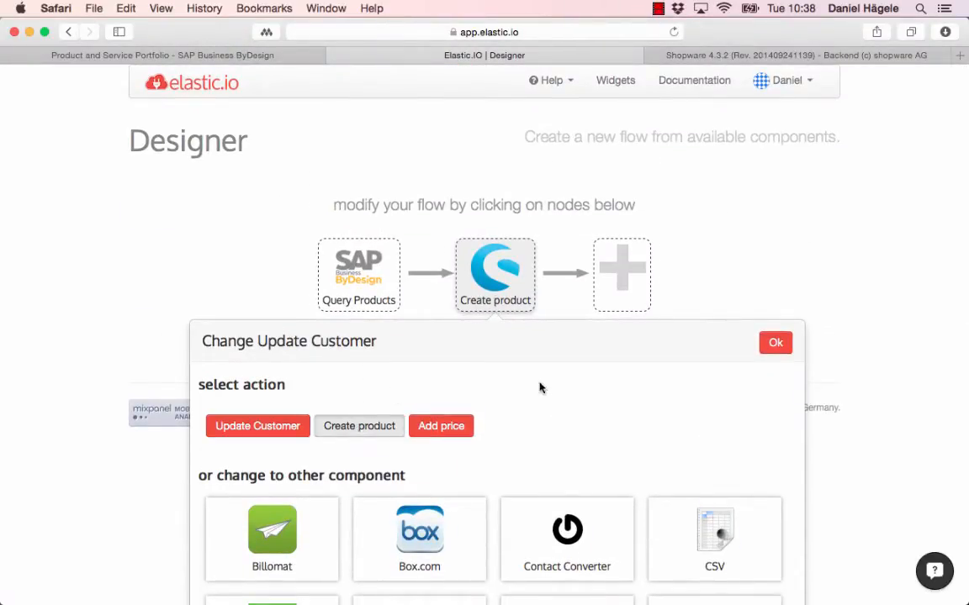
{"action": "mouse_move", "coordinate": [359, 425]}
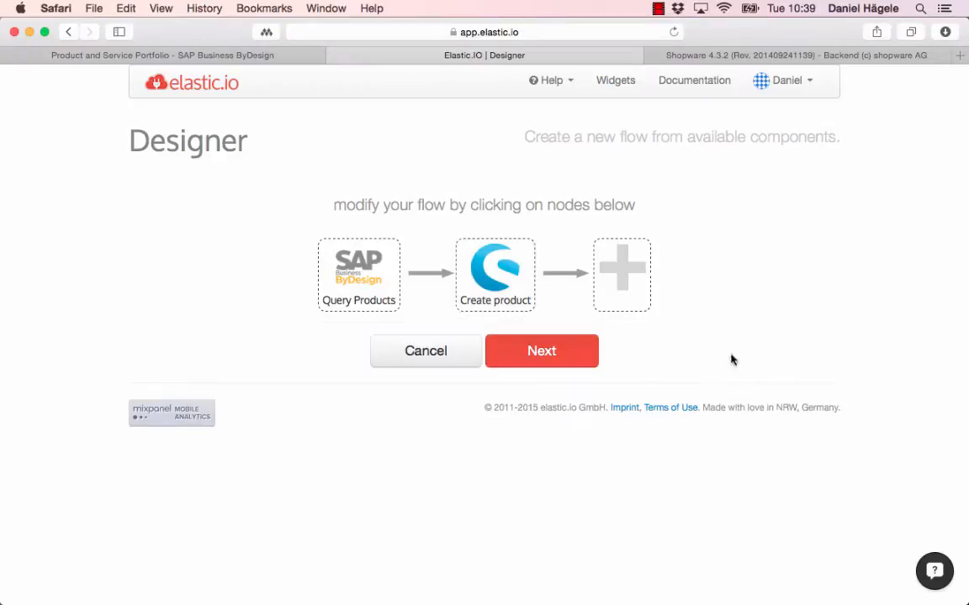
{"action": "mouse_move", "coordinate": [555, 366]}
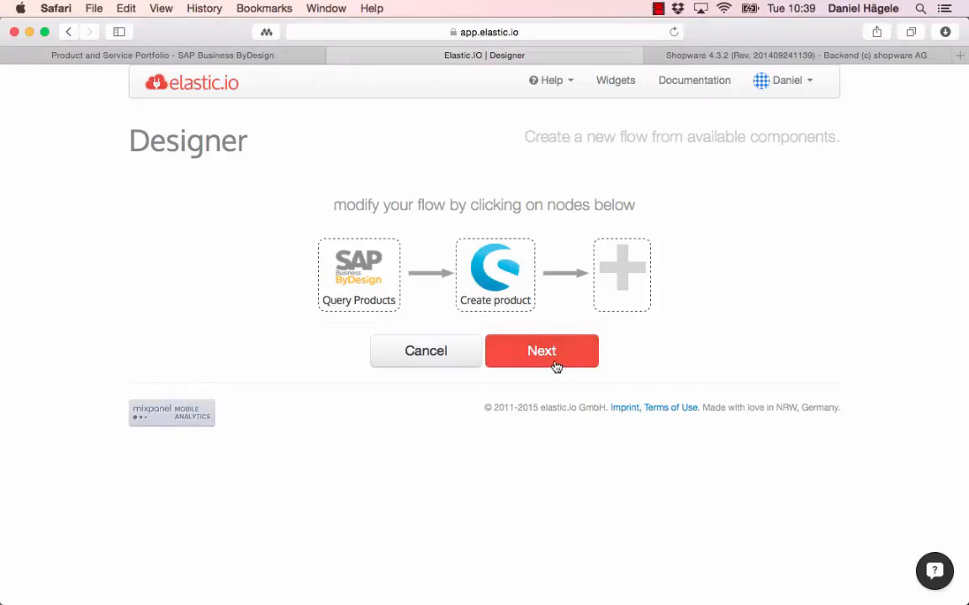
Select the existing 'SAP by Design' account for Query Products, discarding an unwanted new-account form
{"action": "left_click", "coordinate": [541, 351]}
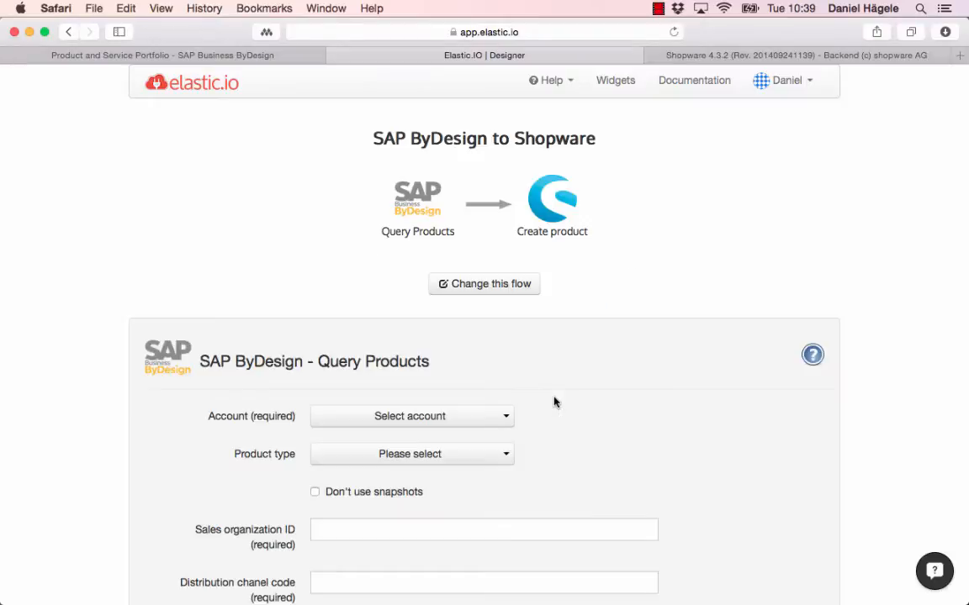
{"action": "scroll", "scroll_direction": "down", "scroll_amount": 3}
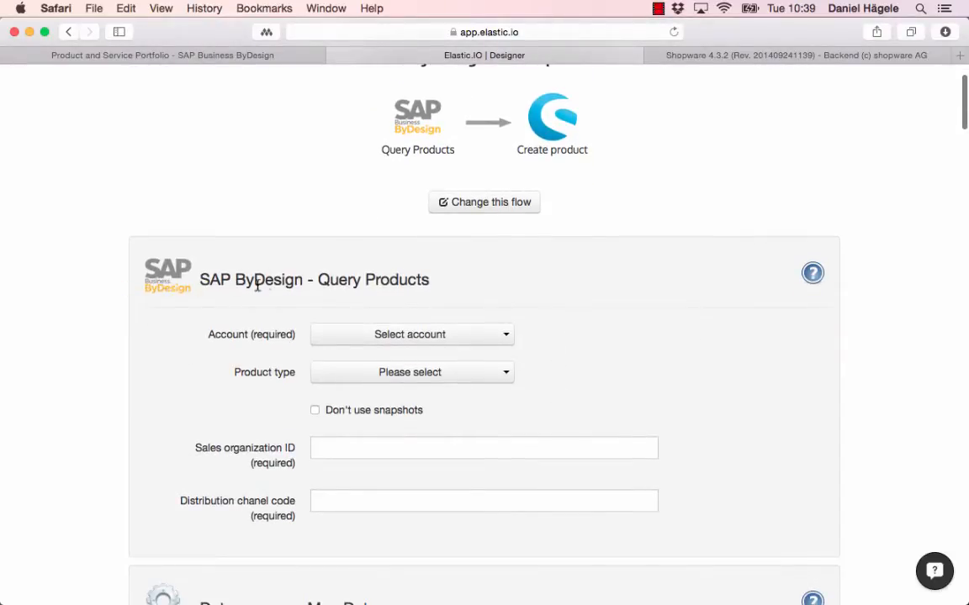
{"action": "left_click", "coordinate": [411, 334]}
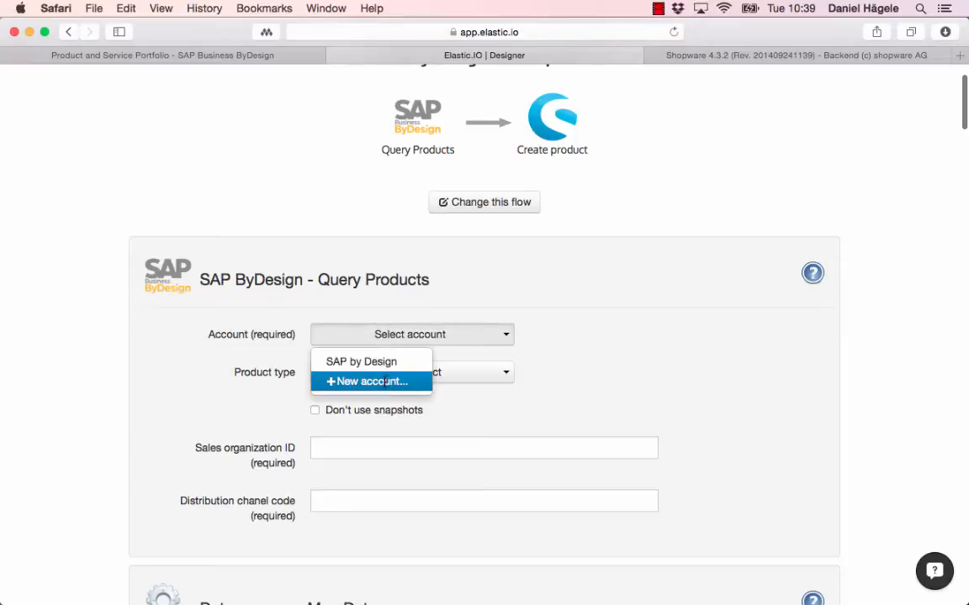
{"action": "left_click", "coordinate": [369, 381]}
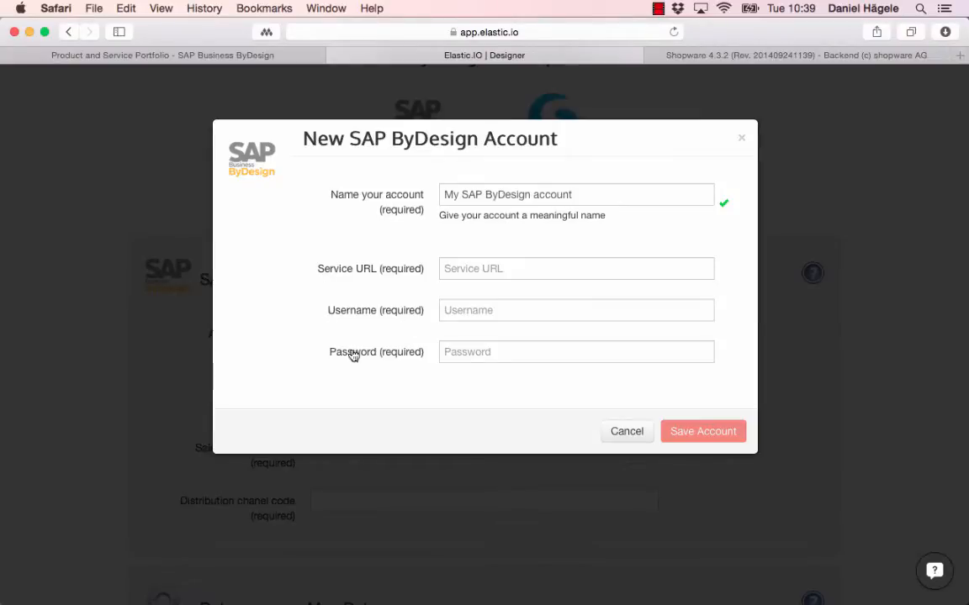
{"action": "left_click", "coordinate": [627, 431]}
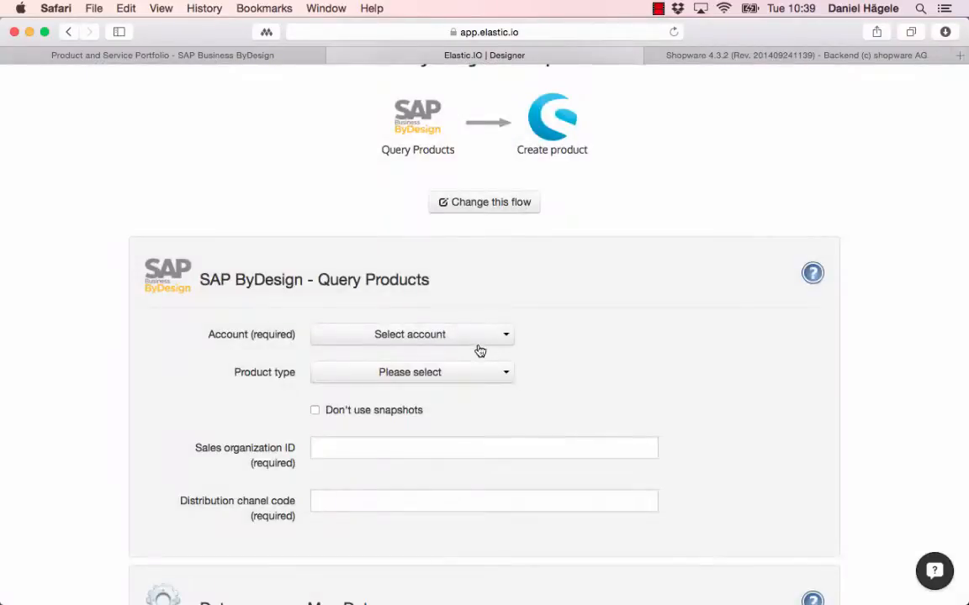
{"action": "left_click", "coordinate": [411, 334]}
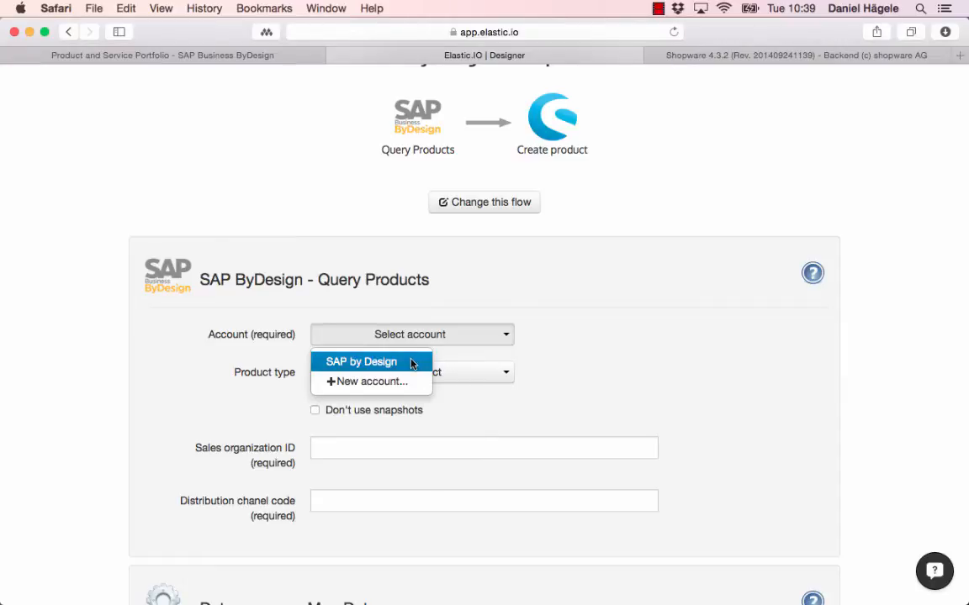
{"action": "left_click", "coordinate": [361, 361]}
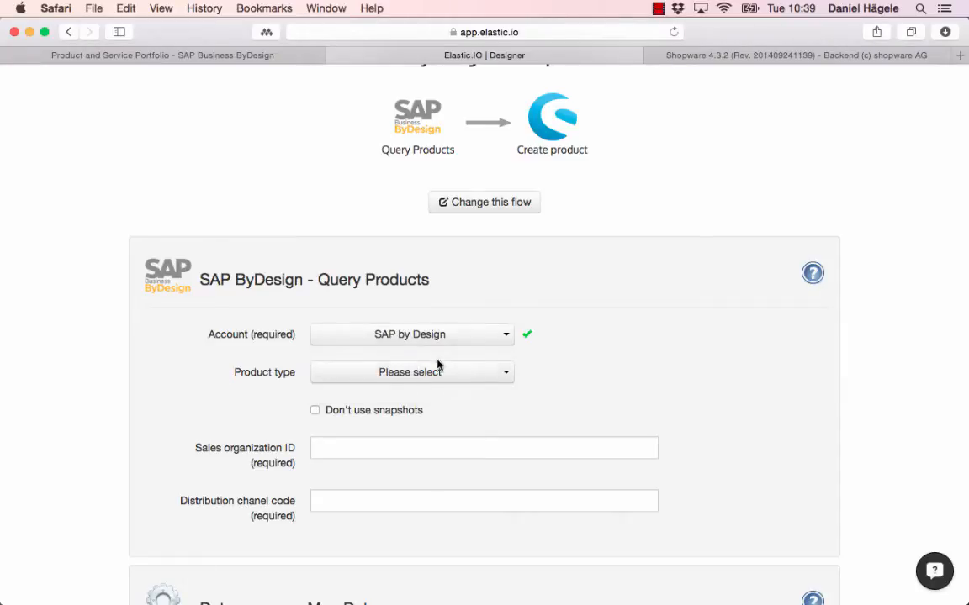
Set the Query Products product type to Master Products (SELLABLE)
{"action": "scroll", "scroll_direction": "down", "scroll_amount": 3}
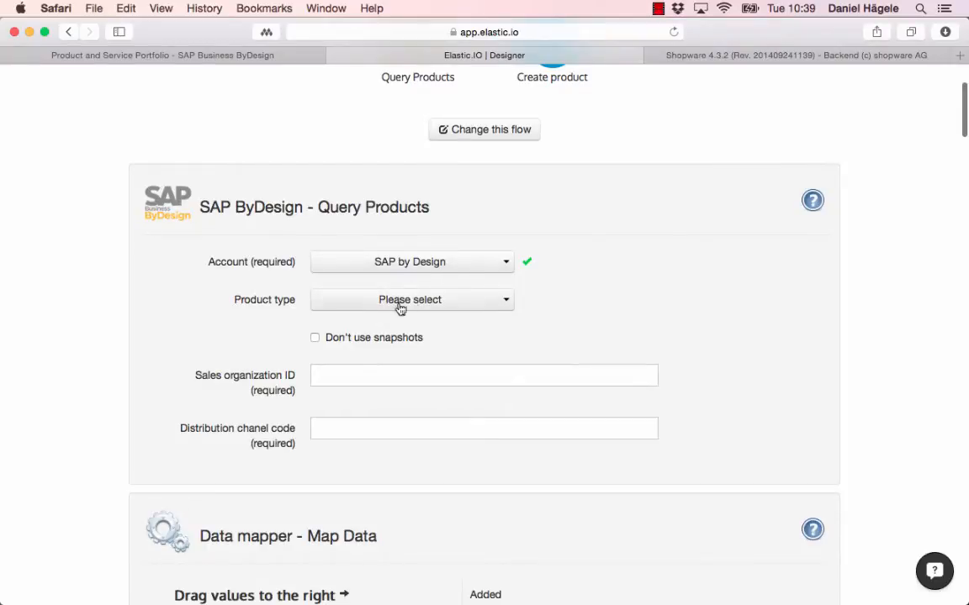
{"action": "mouse_move", "coordinate": [530, 316]}
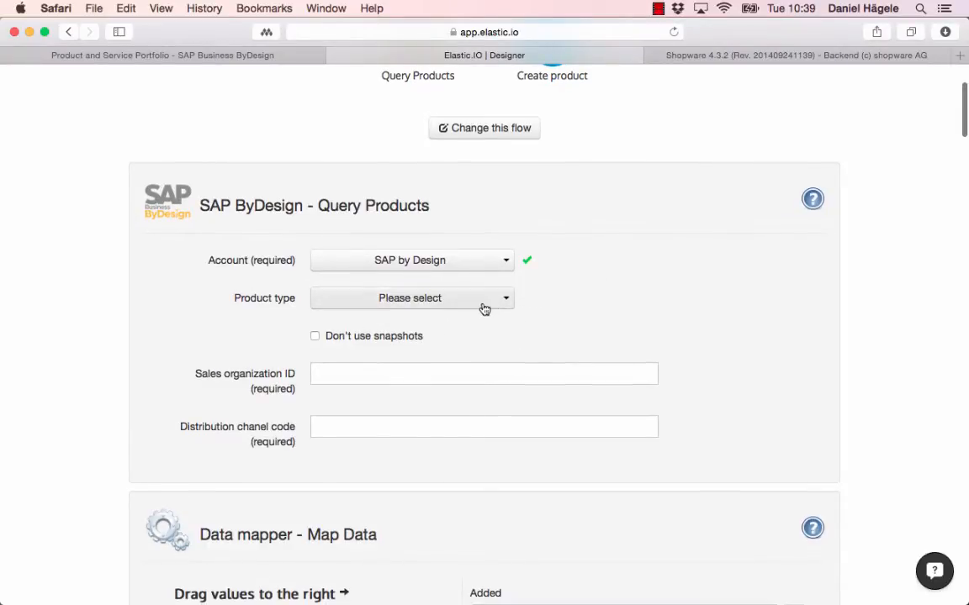
{"action": "left_click", "coordinate": [411, 298]}
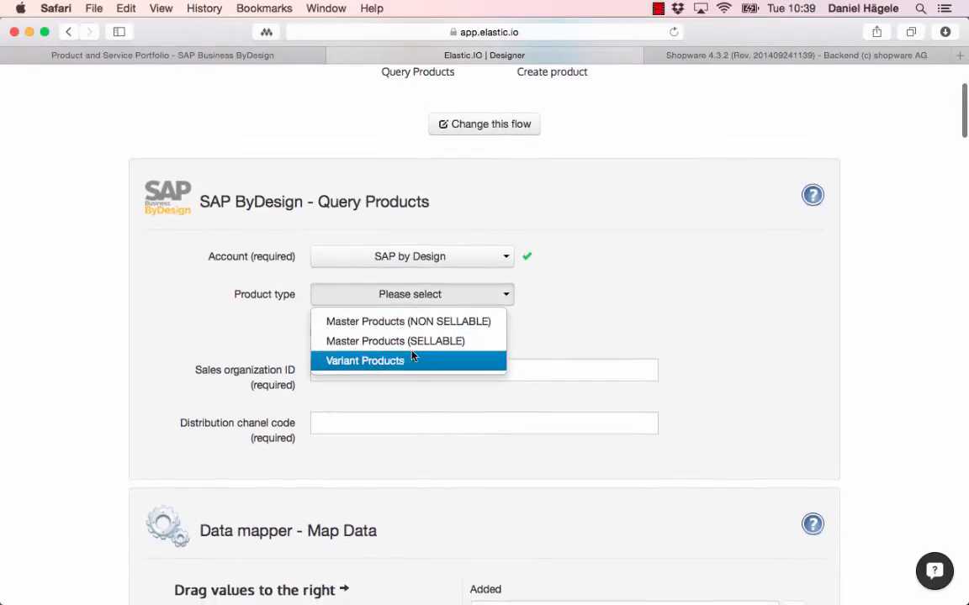
{"action": "mouse_move", "coordinate": [394, 340]}
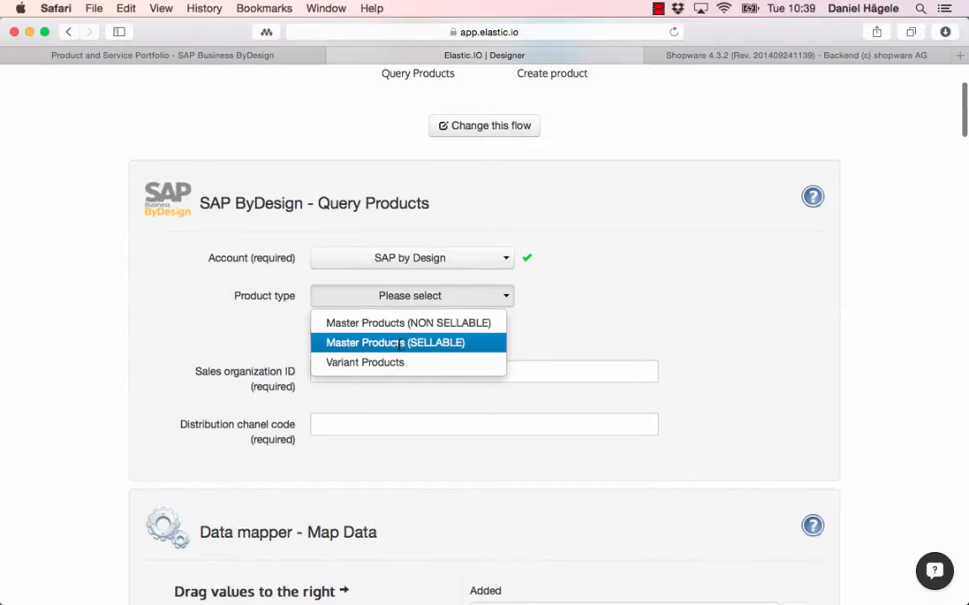
{"action": "left_click", "coordinate": [394, 342]}
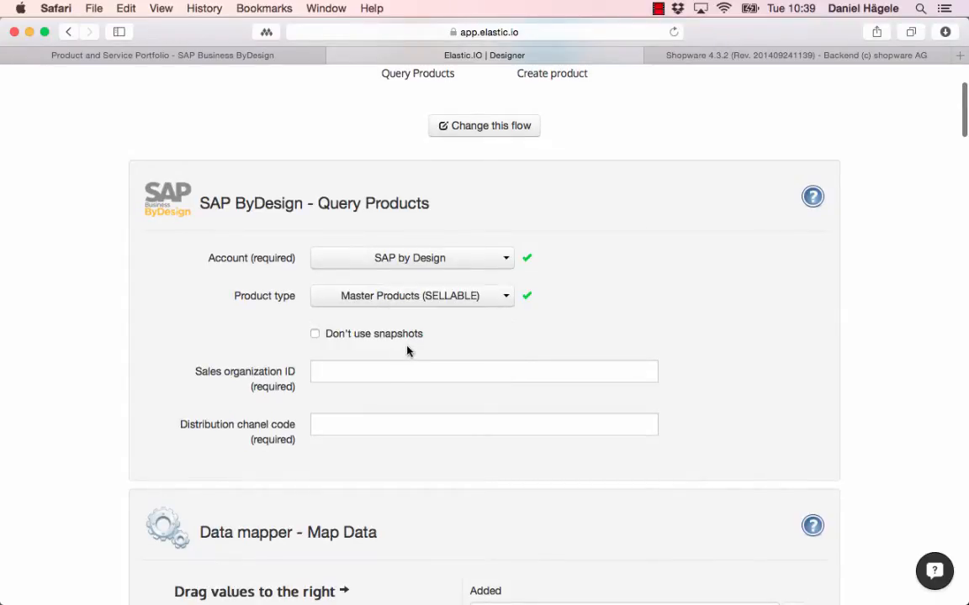
{"action": "mouse_move", "coordinate": [253, 69]}
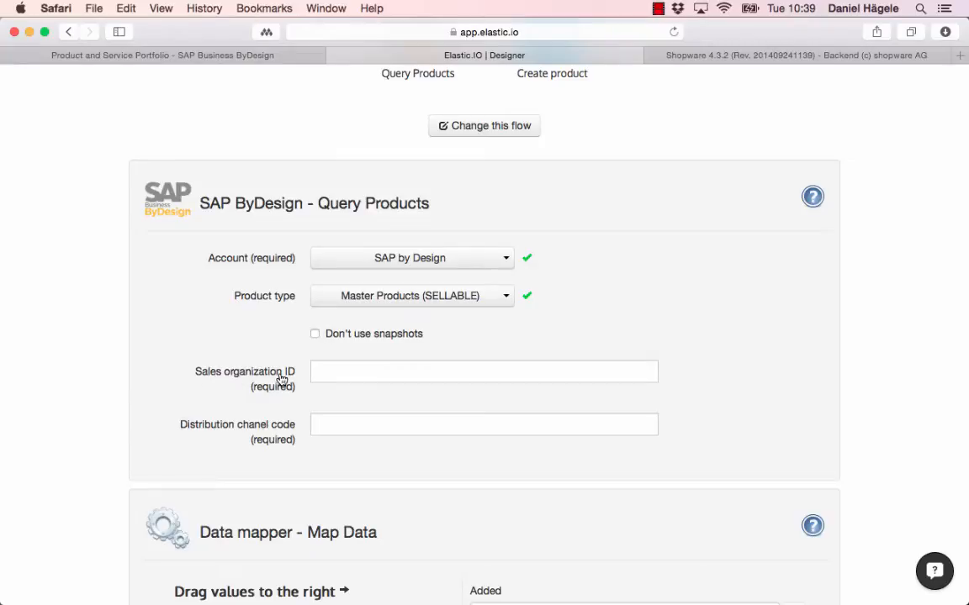
{"action": "mouse_move", "coordinate": [265, 436]}
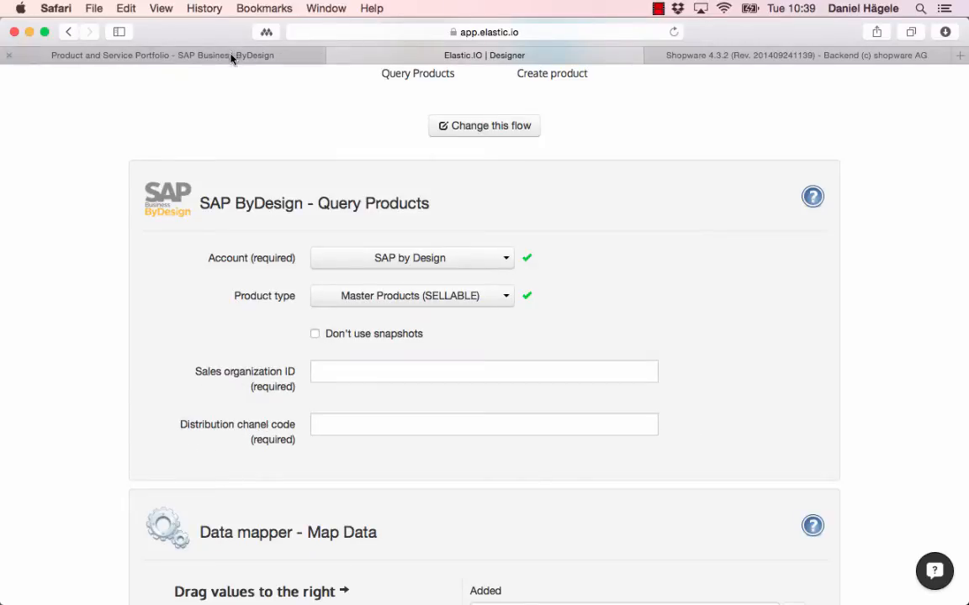
{"action": "left_click", "coordinate": [163, 55]}
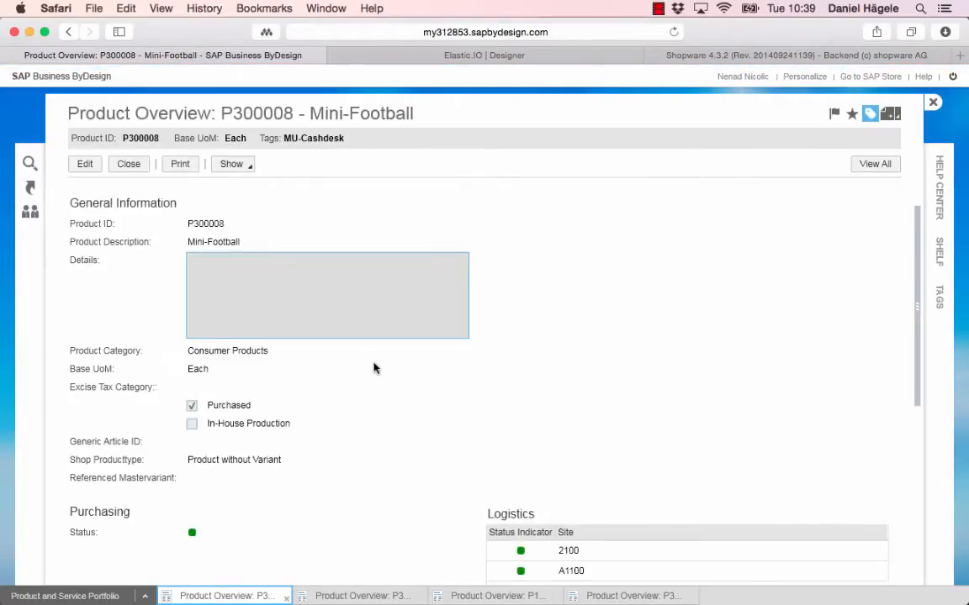
{"action": "mouse_move", "coordinate": [853, 279]}
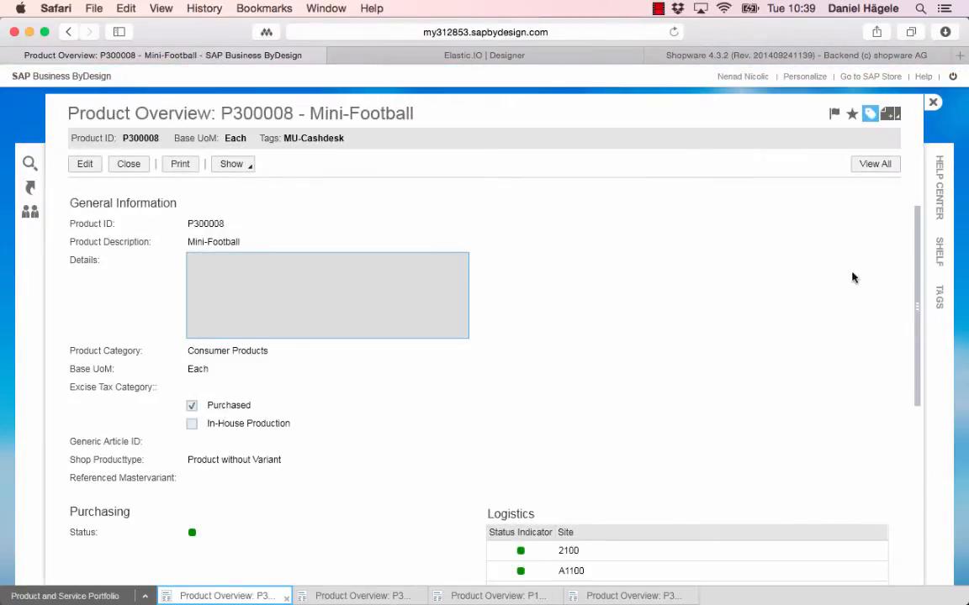
{"action": "scroll", "scroll_direction": "down", "scroll_amount": 3}
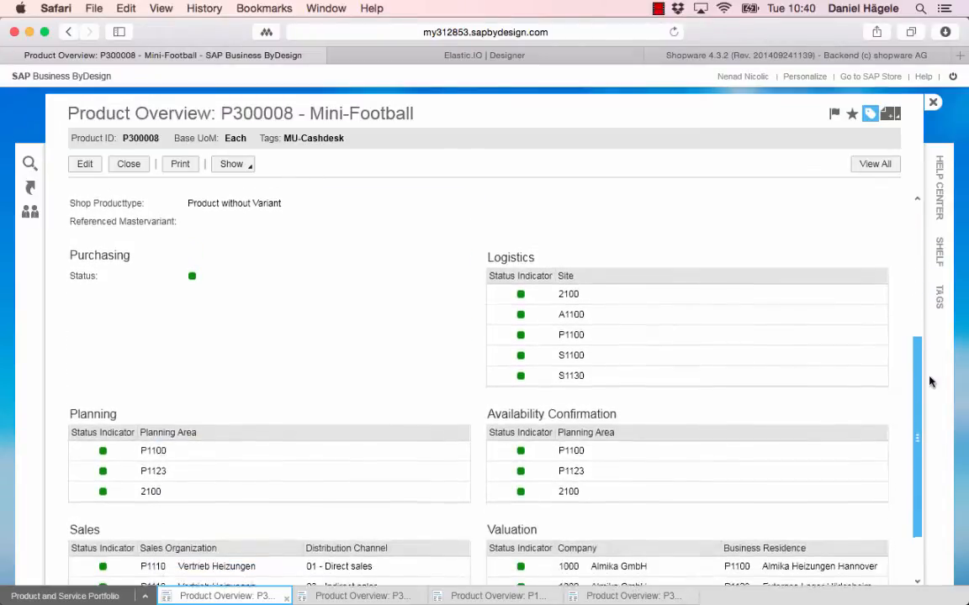
{"action": "scroll", "scroll_direction": "down", "scroll_amount": 3}
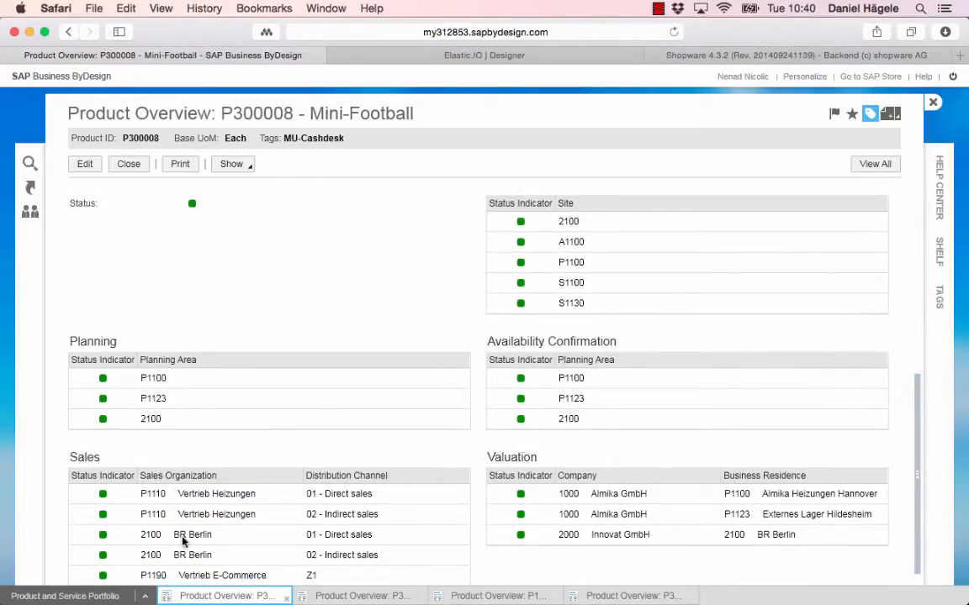
{"action": "mouse_move", "coordinate": [202, 555]}
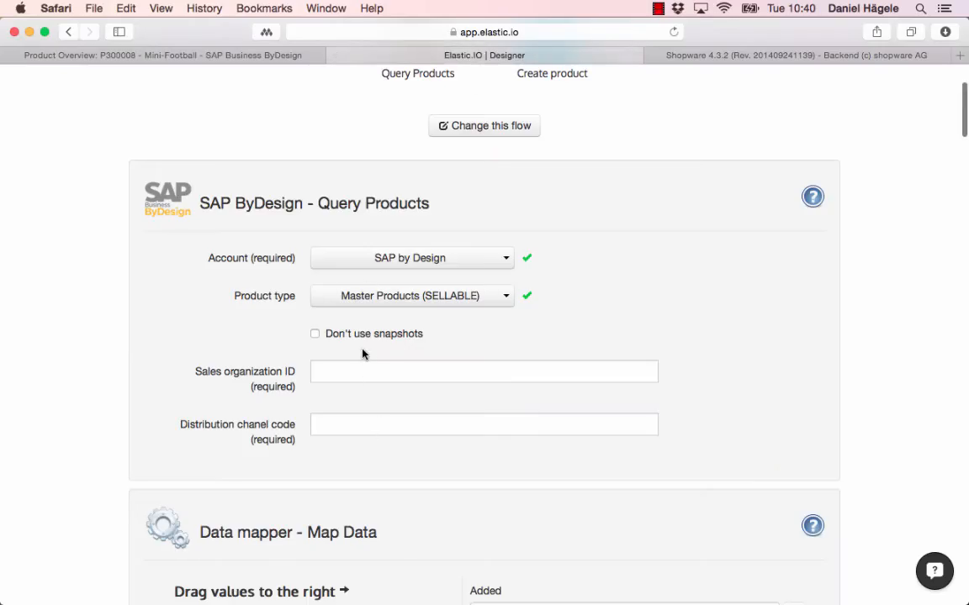
Enter Sales organization ID 2100 and distribution channel code 02 for Query Products
{"action": "left_click", "coordinate": [483, 371]}
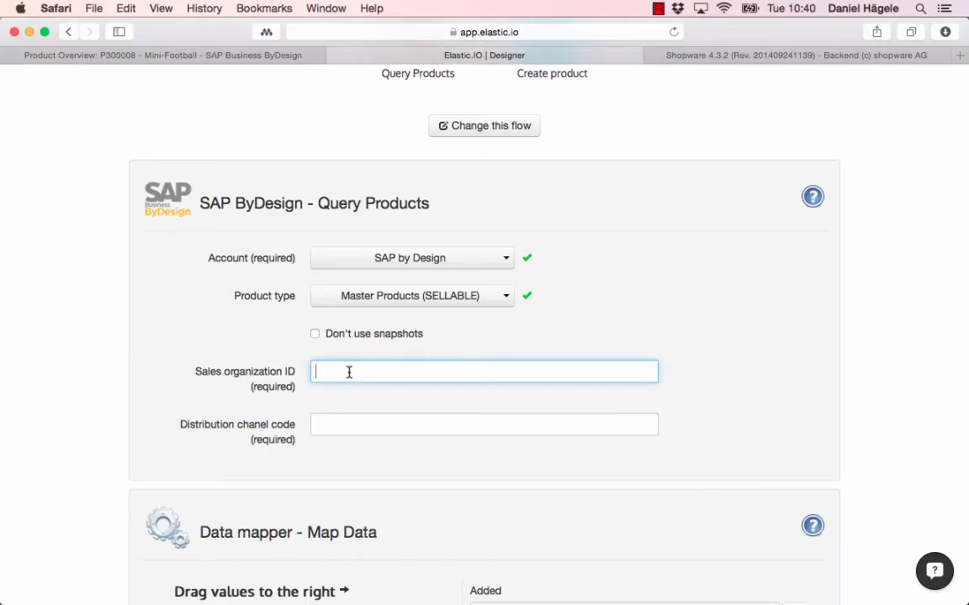
{"action": "type", "text": "2100"}
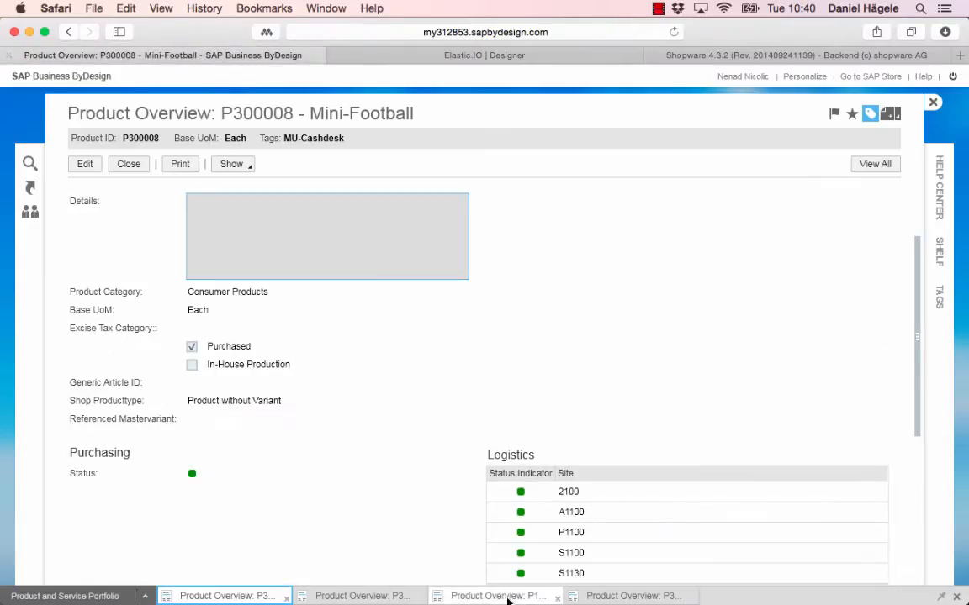
{"action": "scroll", "scroll_direction": "down", "scroll_amount": 3}
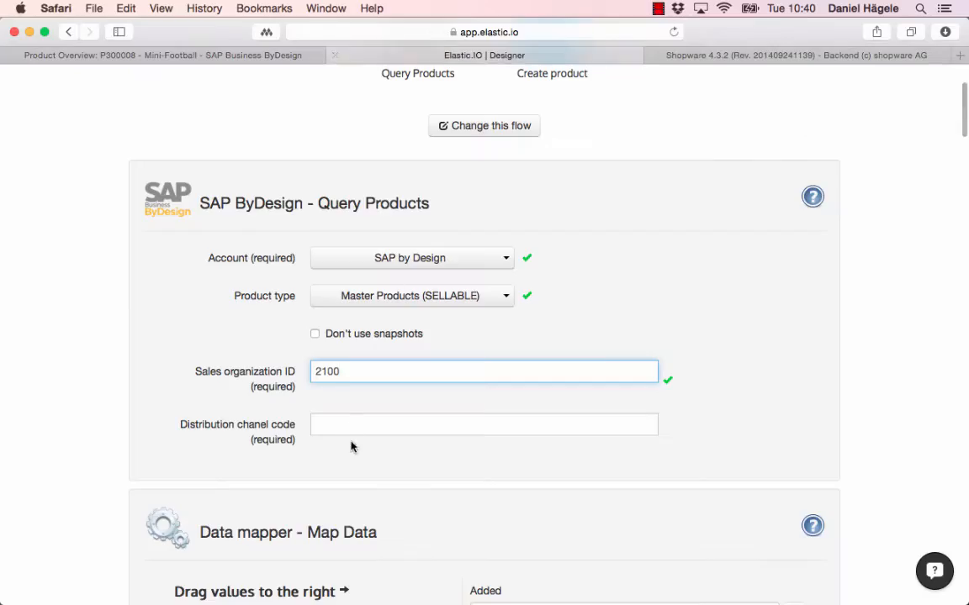
{"action": "type", "text": "02"}
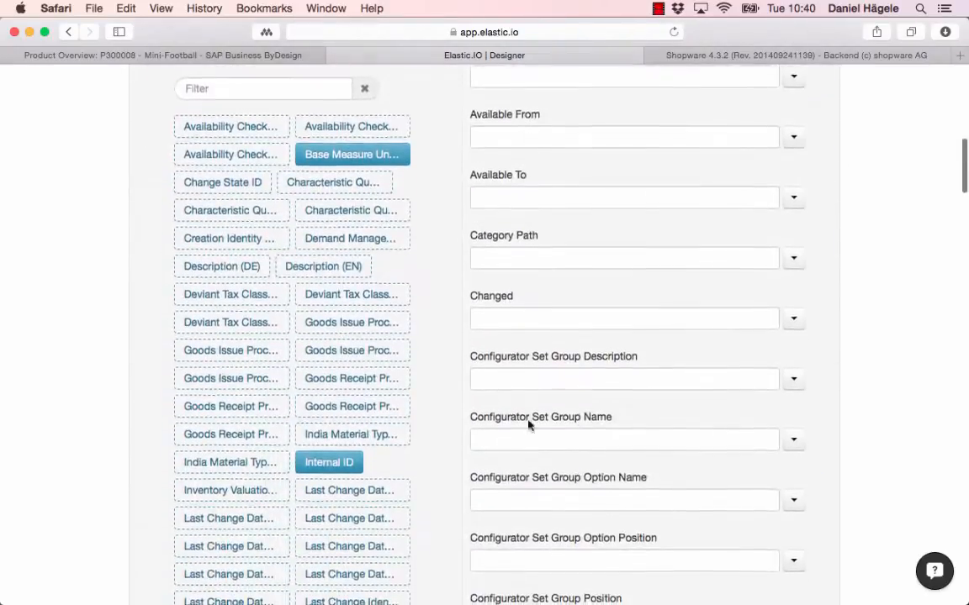
Open the Create product step's Account list and begin a New Shopware Account form
{"action": "scroll", "scroll_direction": "down", "scroll_amount": 3}
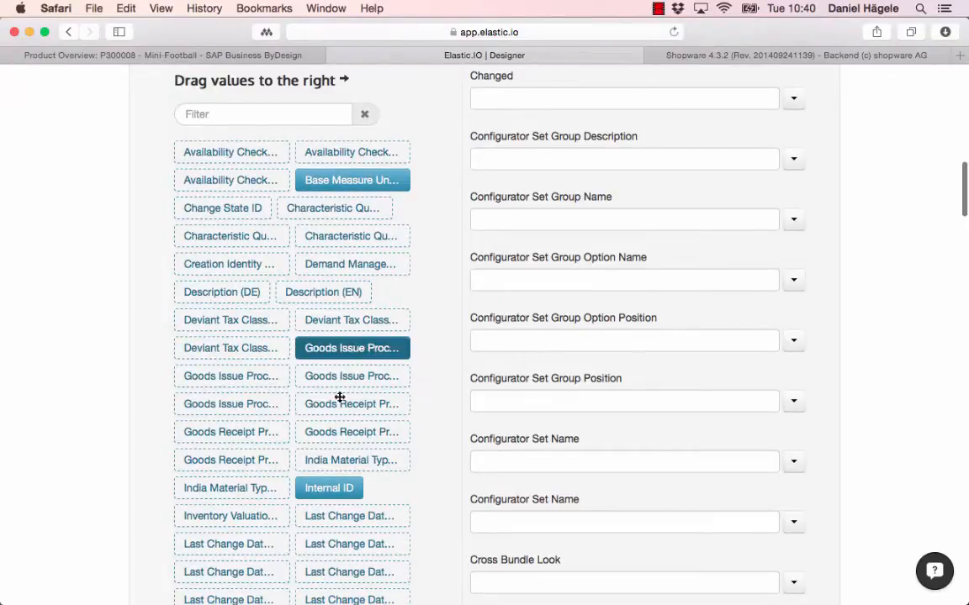
{"action": "scroll", "scroll_direction": "down", "scroll_amount": 3}
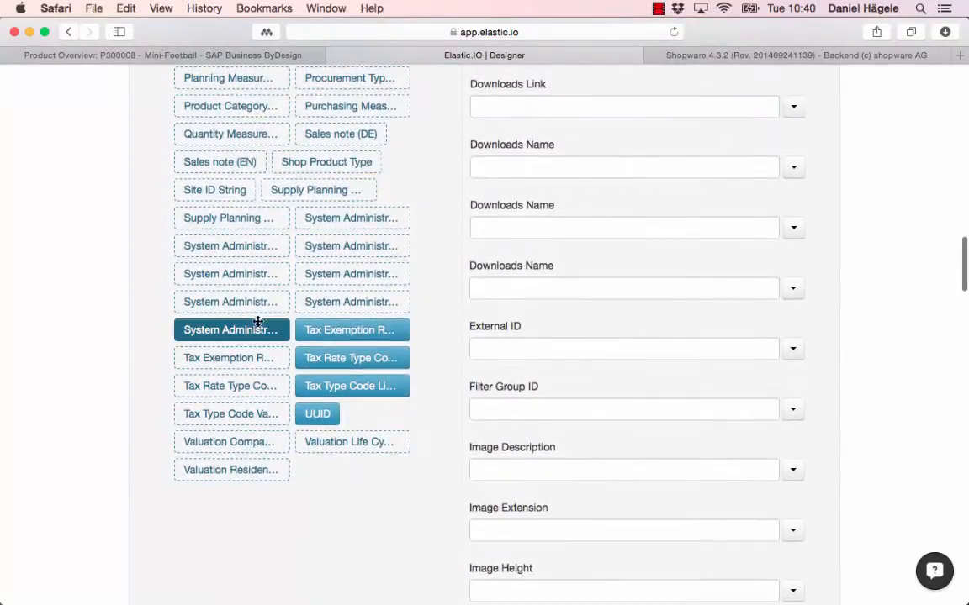
{"action": "scroll", "scroll_direction": "down", "scroll_amount": 3}
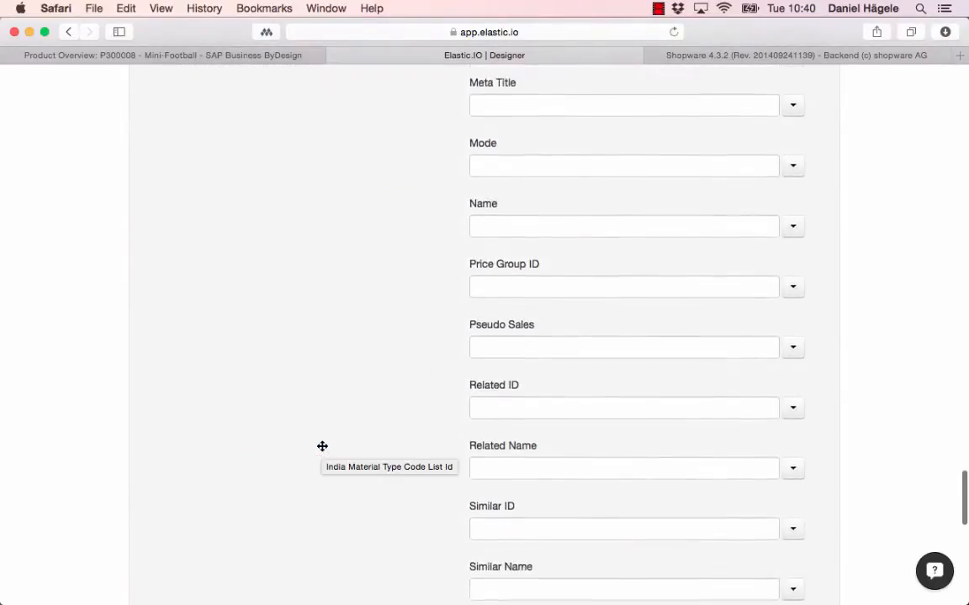
{"action": "left_click", "coordinate": [412, 223]}
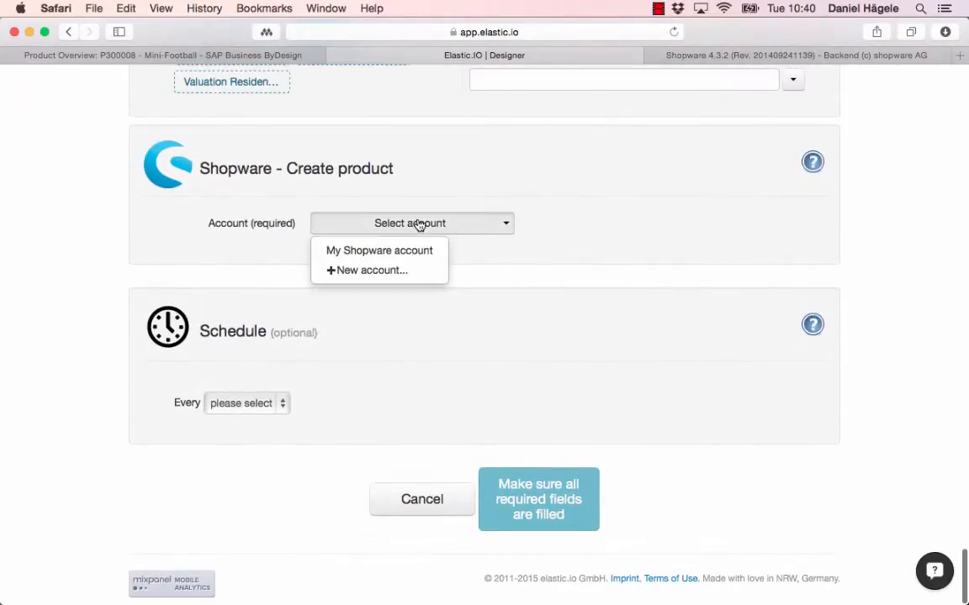
{"action": "mouse_move", "coordinate": [367, 270]}
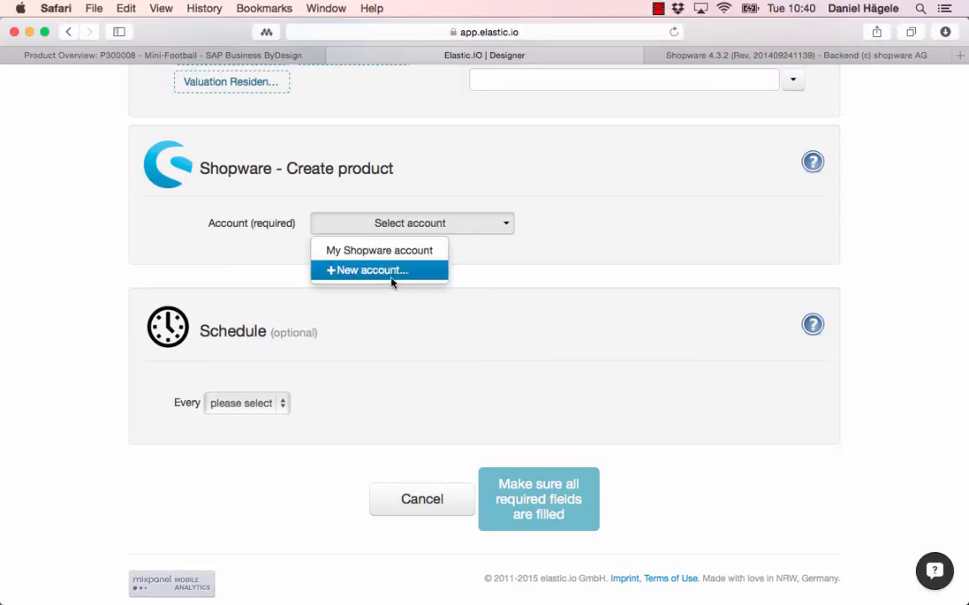
{"action": "left_click", "coordinate": [366, 270]}
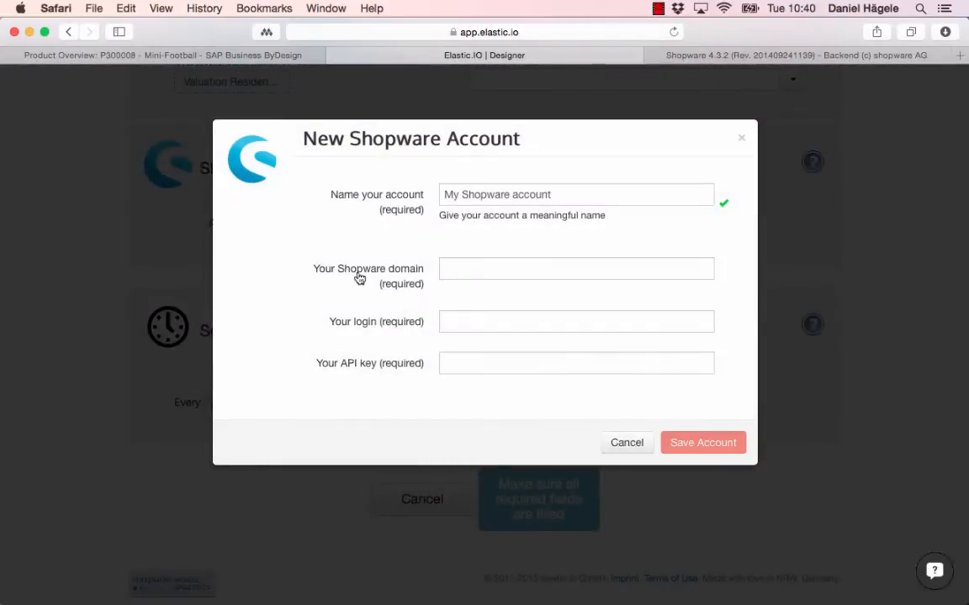
{"action": "mouse_move", "coordinate": [343, 338]}
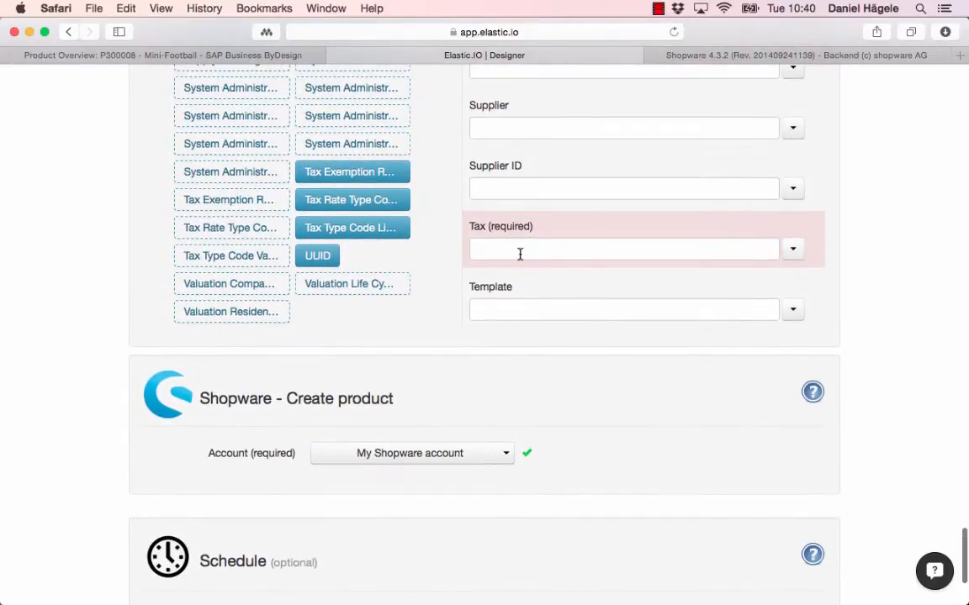
Set the Create product Tax to 19 and scroll through the remaining product fields
{"action": "left_click", "coordinate": [623, 249]}
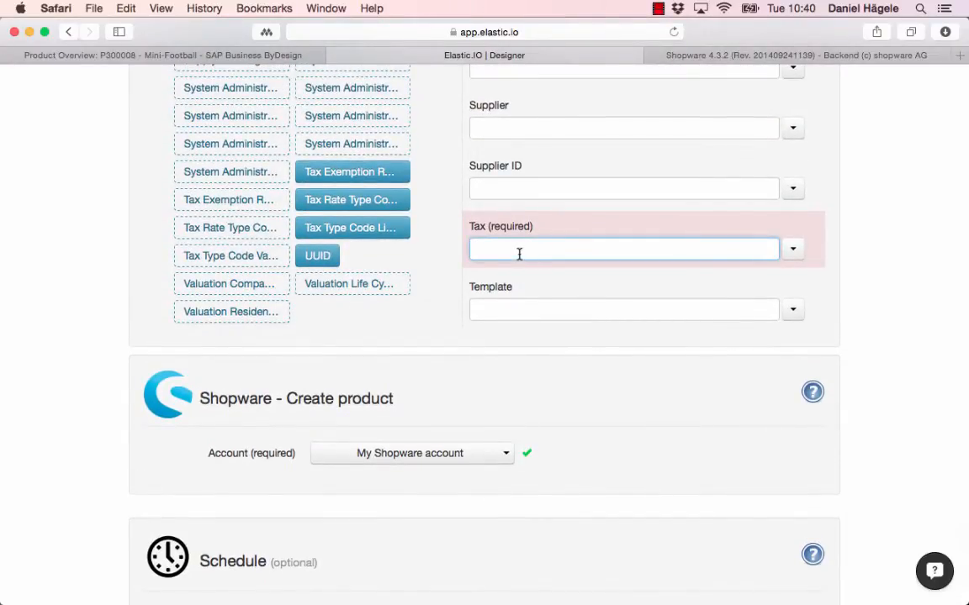
{"action": "type", "text": "19"}
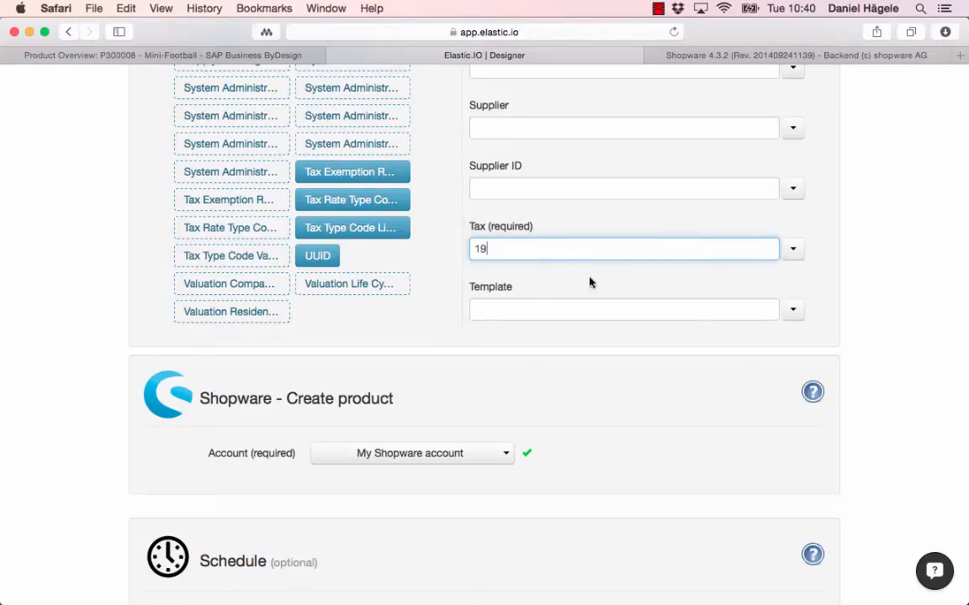
{"action": "mouse_move", "coordinate": [458, 276]}
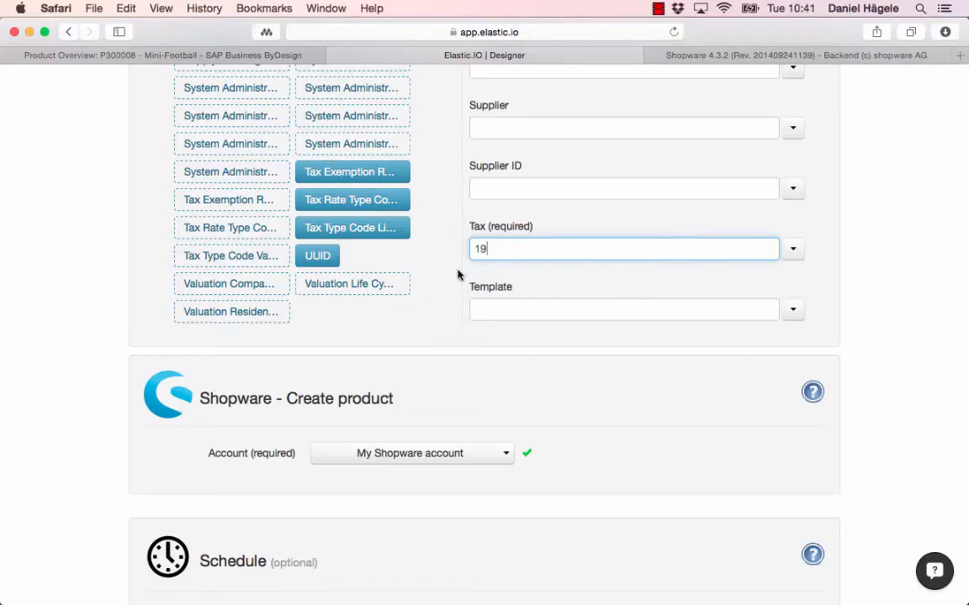
{"action": "scroll", "scroll_direction": "down", "scroll_amount": 3}
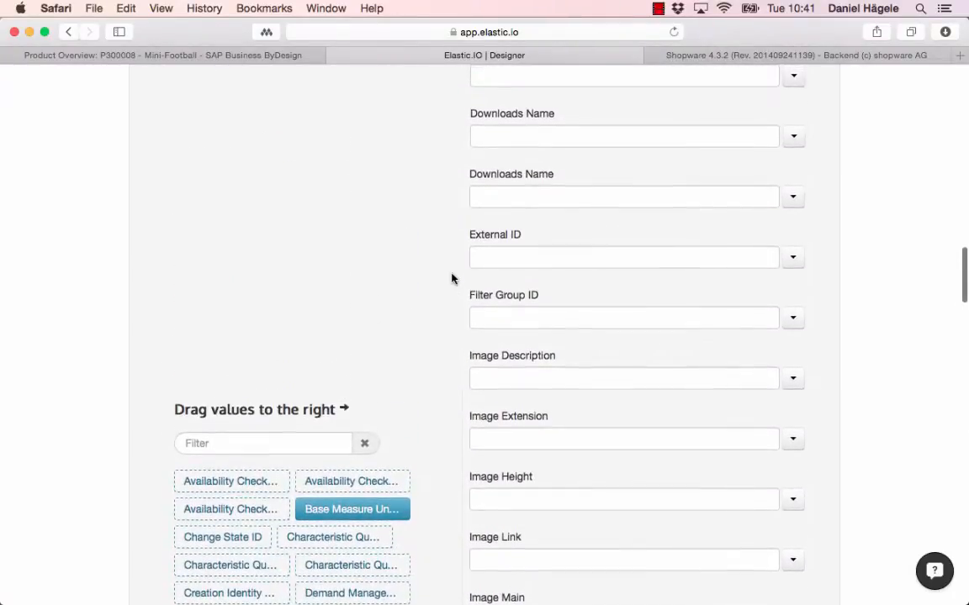
{"action": "scroll", "scroll_direction": "down", "scroll_amount": 3}
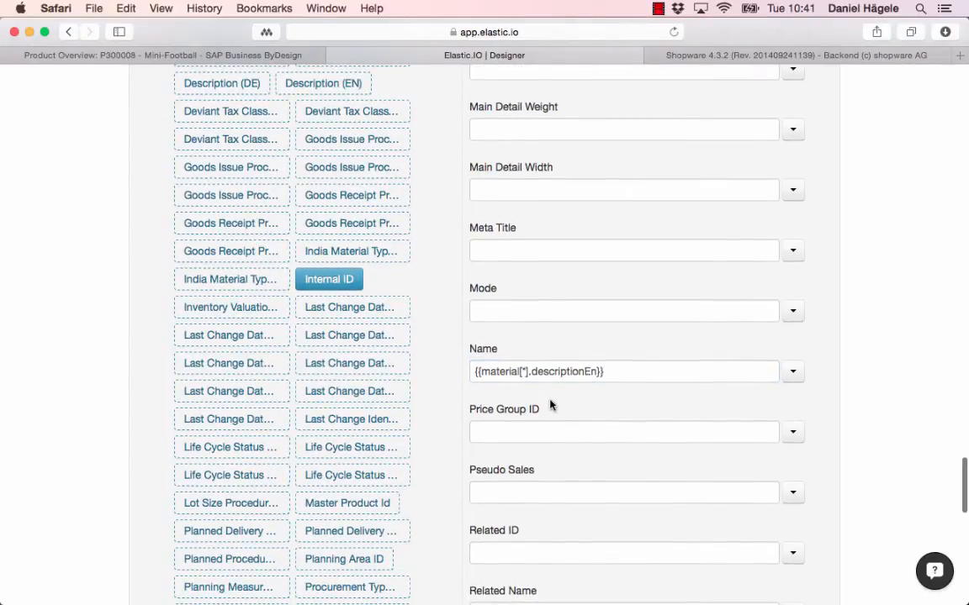
{"action": "scroll", "scroll_direction": "down", "scroll_amount": 3}
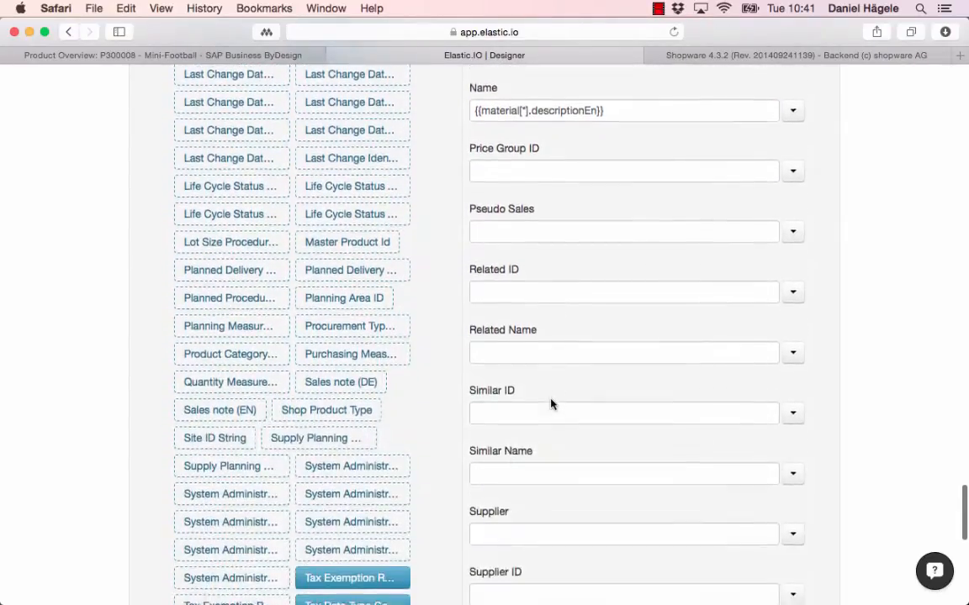
{"action": "scroll", "scroll_direction": "down", "scroll_amount": 3}
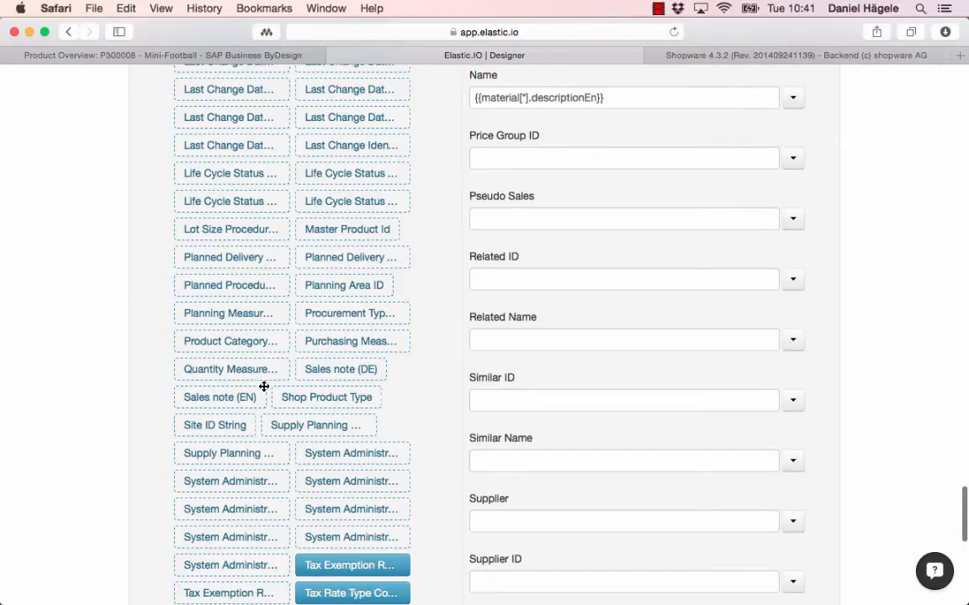
{"action": "scroll", "scroll_direction": "down", "scroll_amount": 3}
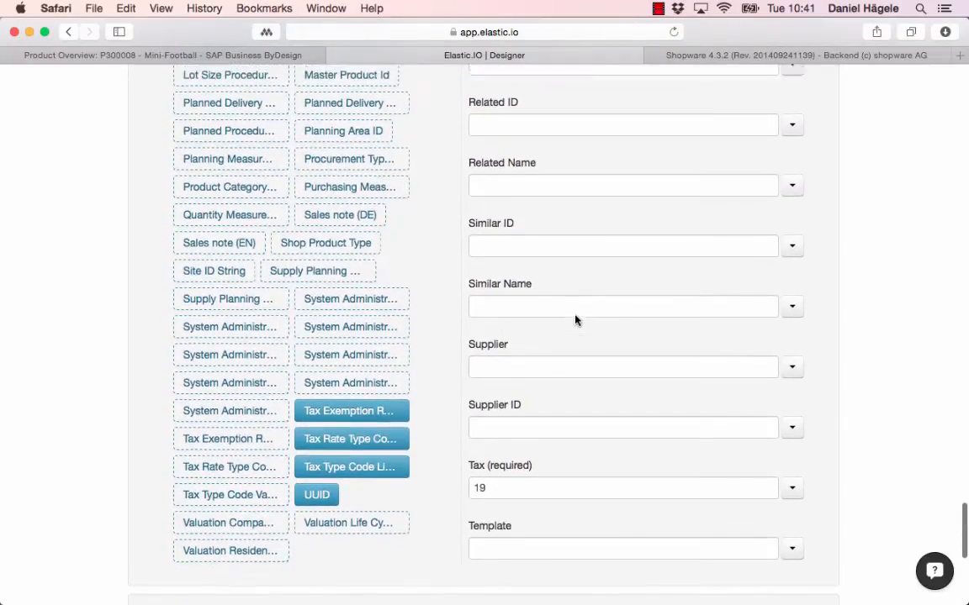
{"action": "scroll", "scroll_direction": "down", "scroll_amount": 3}
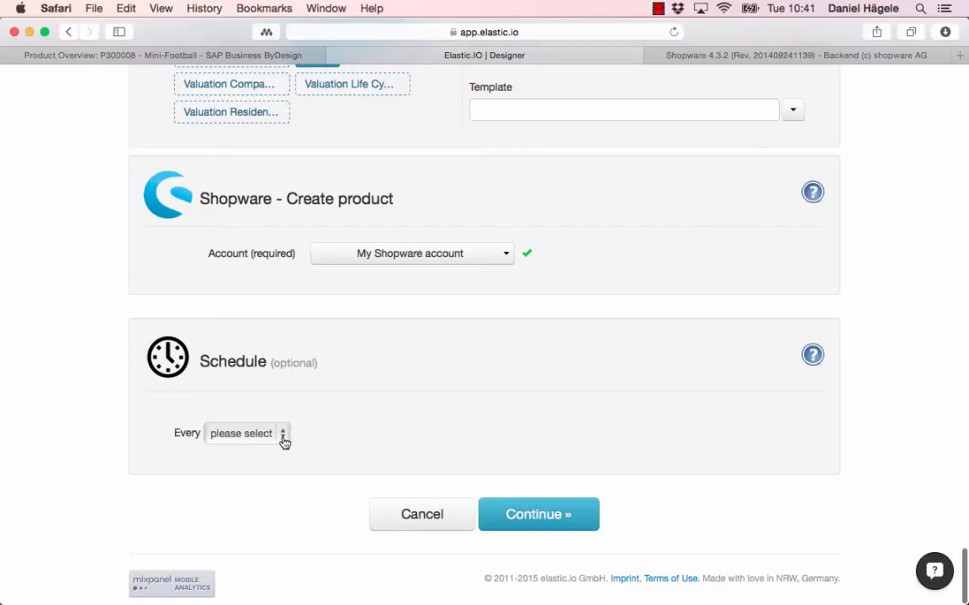
{"action": "mouse_move", "coordinate": [301, 441]}
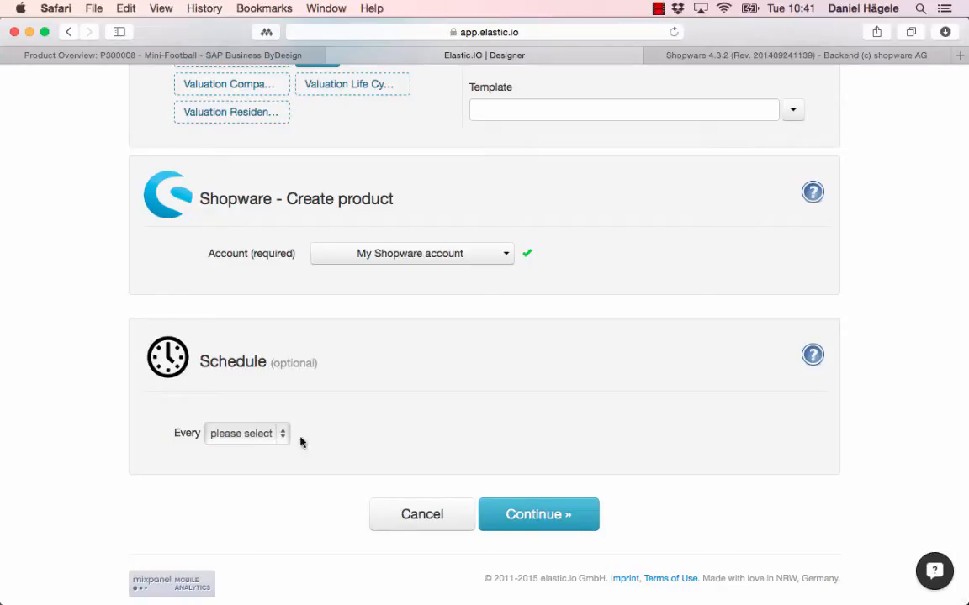
{"action": "mouse_move", "coordinate": [284, 437]}
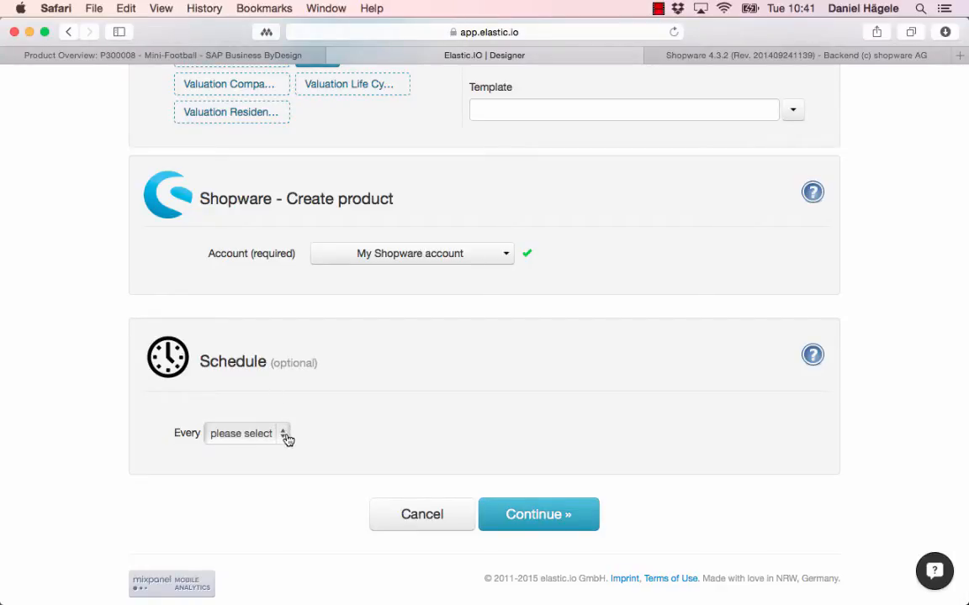
{"action": "left_click", "coordinate": [246, 433]}
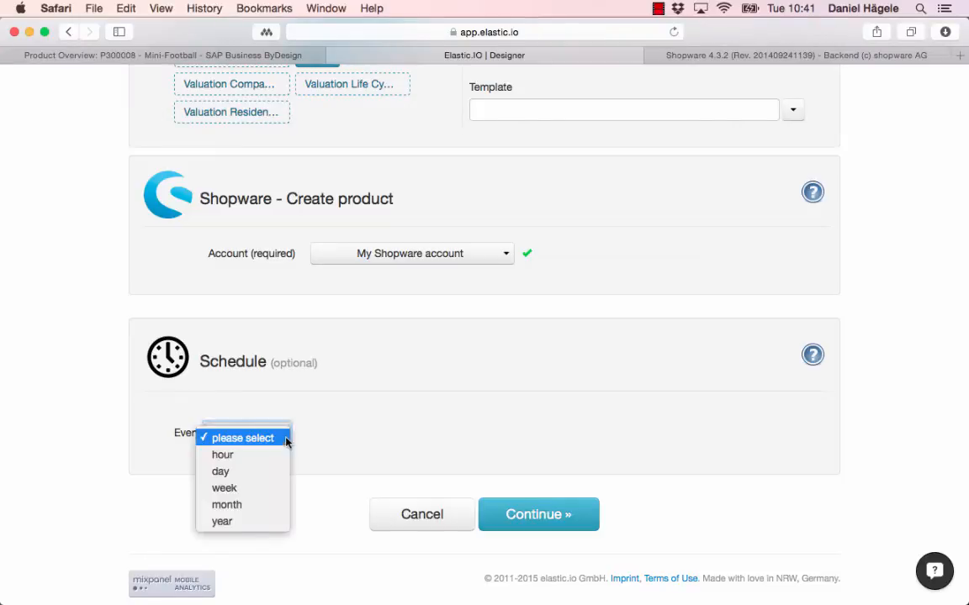
{"action": "mouse_move", "coordinate": [220, 471]}
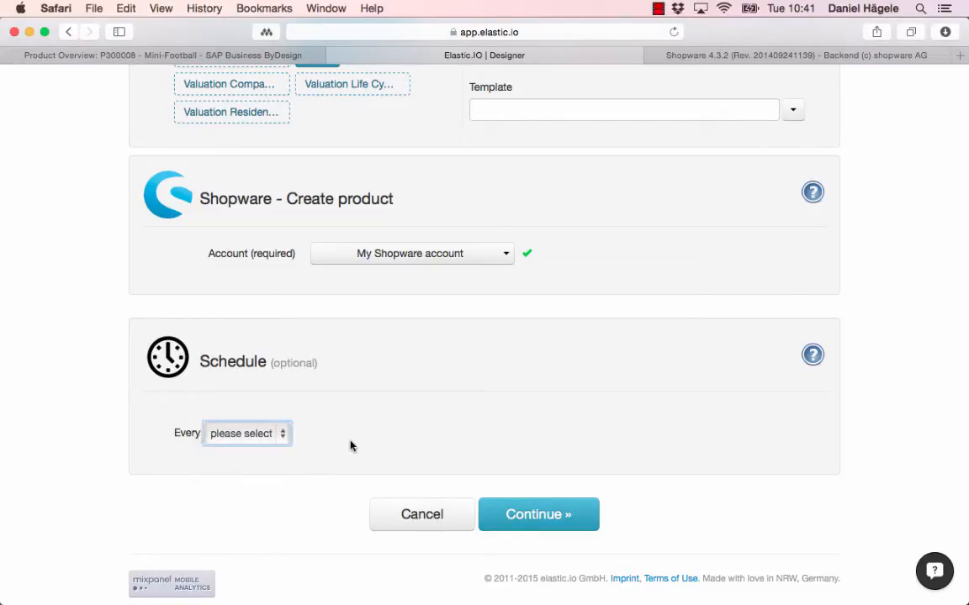
{"action": "mouse_move", "coordinate": [561, 523]}
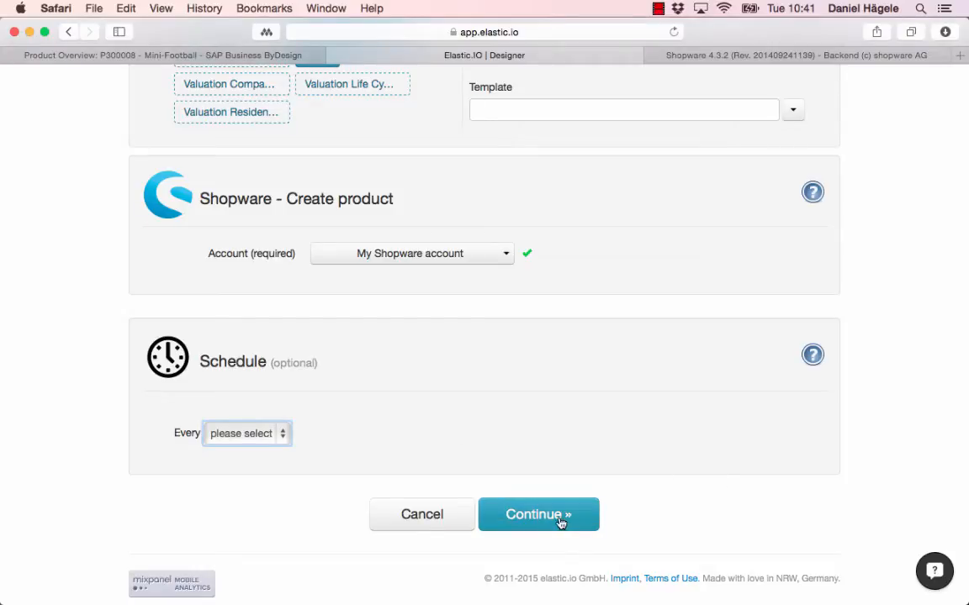
Save and start the SAP ByDesign to Shopware flow, then find its 20-record, 0-error run
{"action": "left_click", "coordinate": [538, 514]}
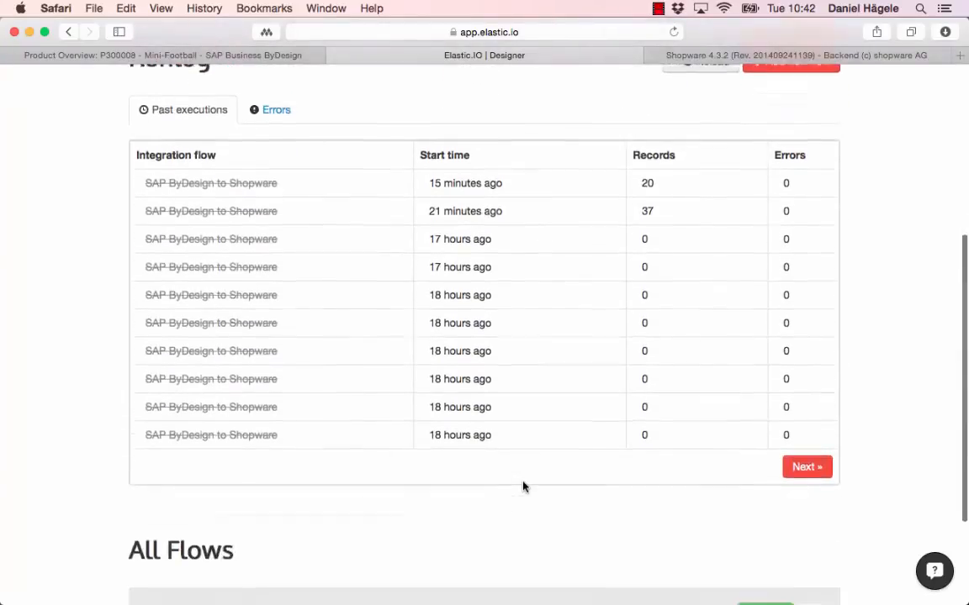
{"action": "scroll", "scroll_direction": "down", "scroll_amount": 3}
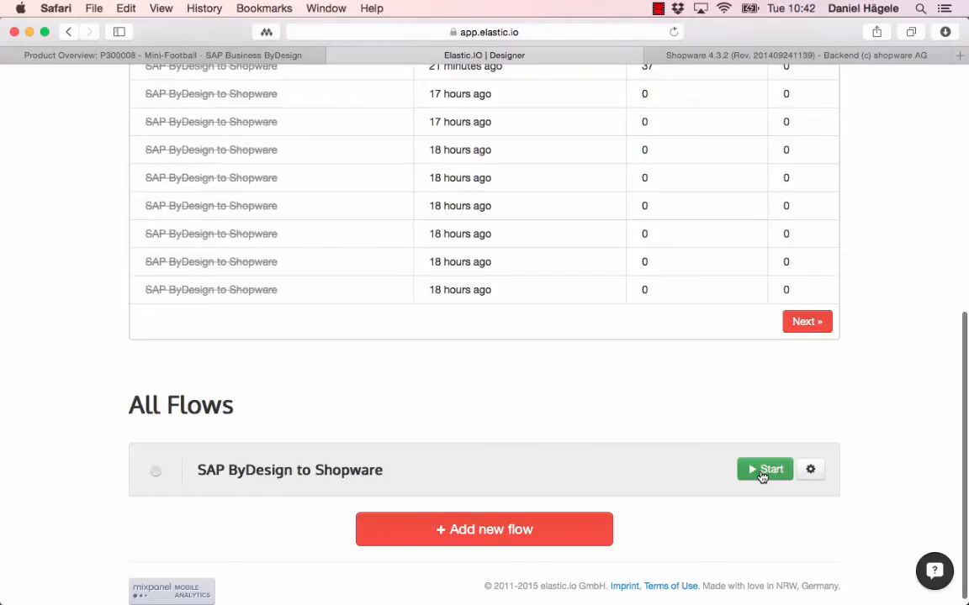
{"action": "left_click", "coordinate": [764, 469]}
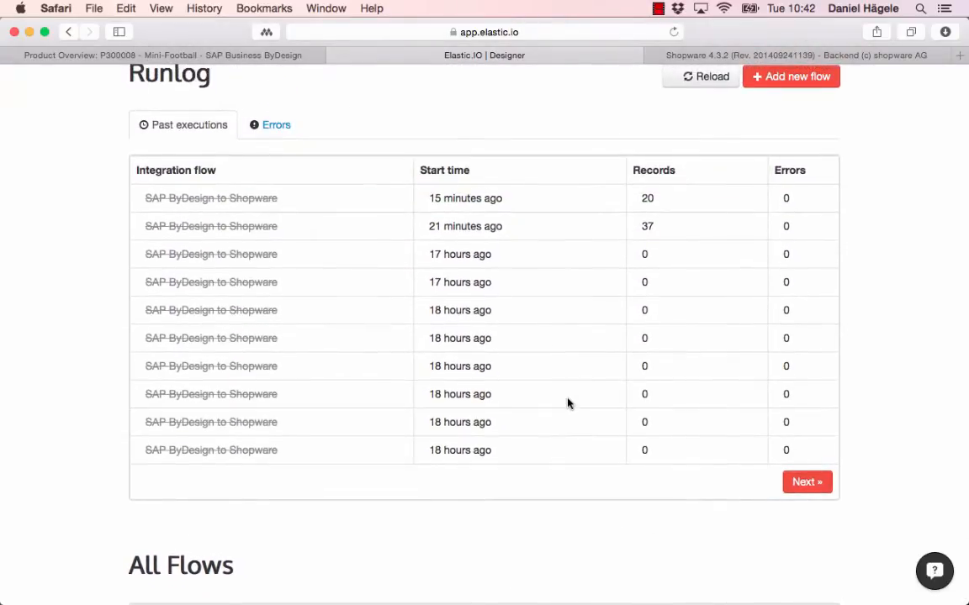
{"action": "scroll", "scroll_direction": "down", "scroll_amount": 3}
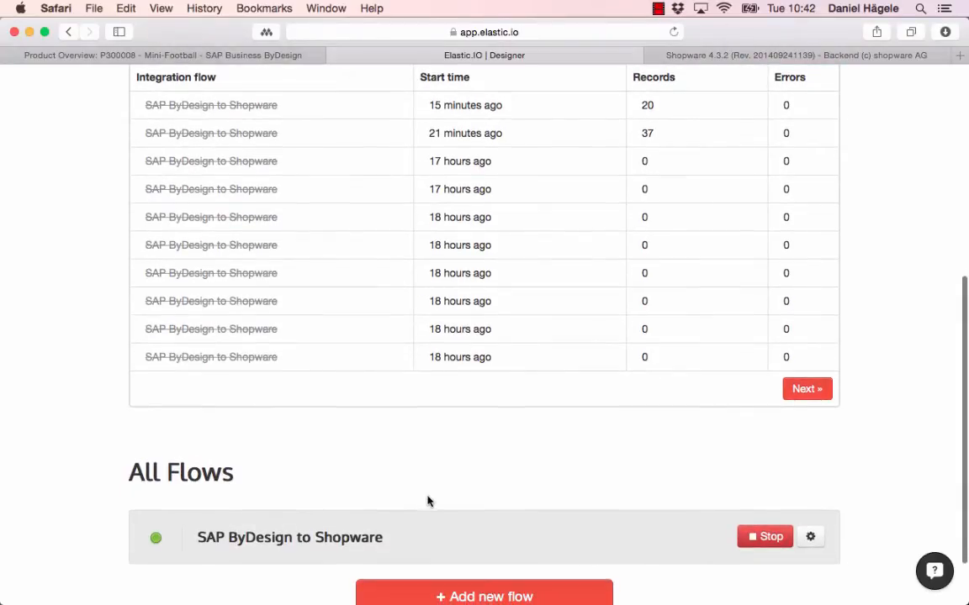
{"action": "scroll", "scroll_direction": "down", "scroll_amount": 3}
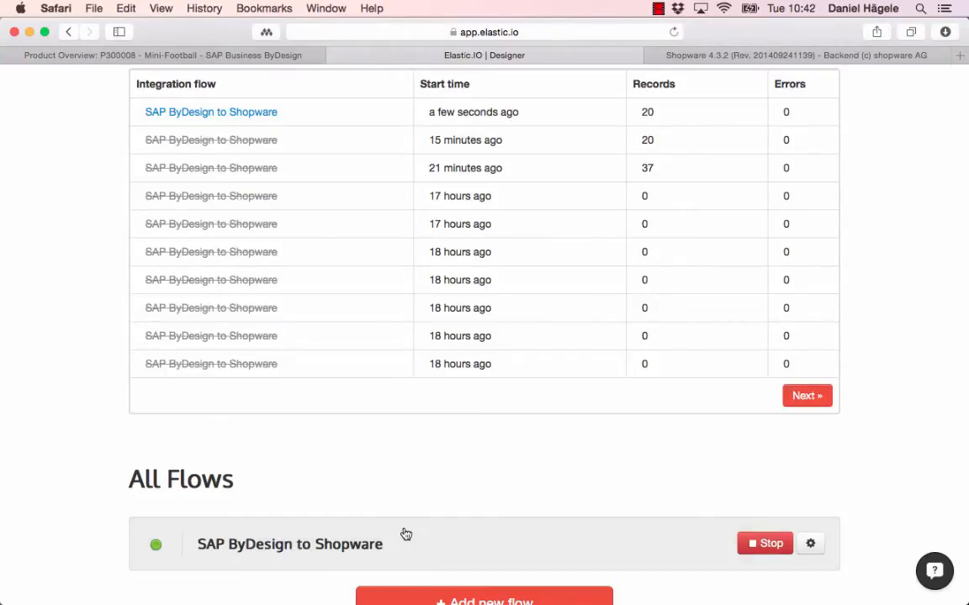
{"action": "mouse_move", "coordinate": [451, 483]}
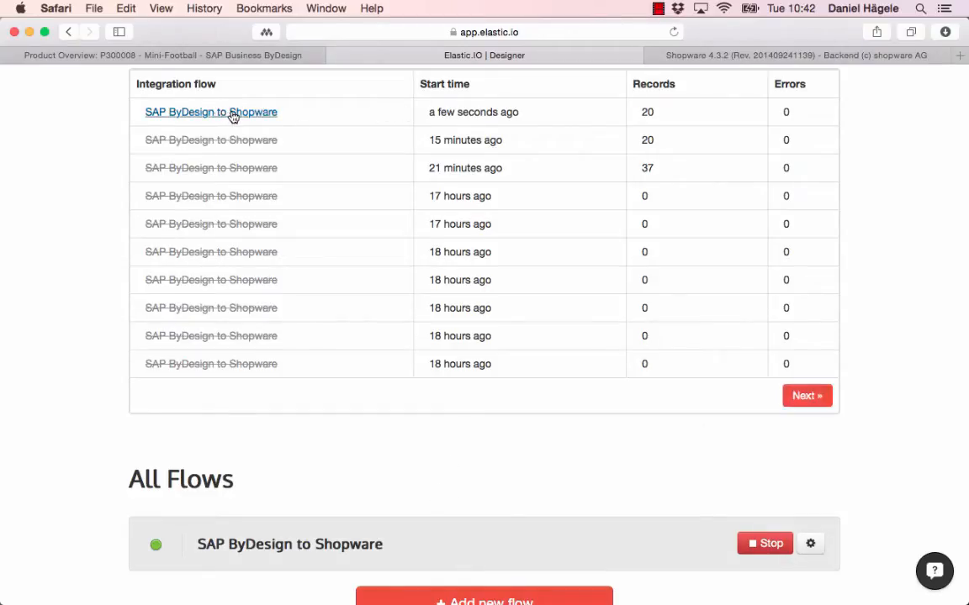
Open the latest 'SAP ByDesign to Shopware' run, review its step logs, and reload
{"action": "left_click", "coordinate": [210, 112]}
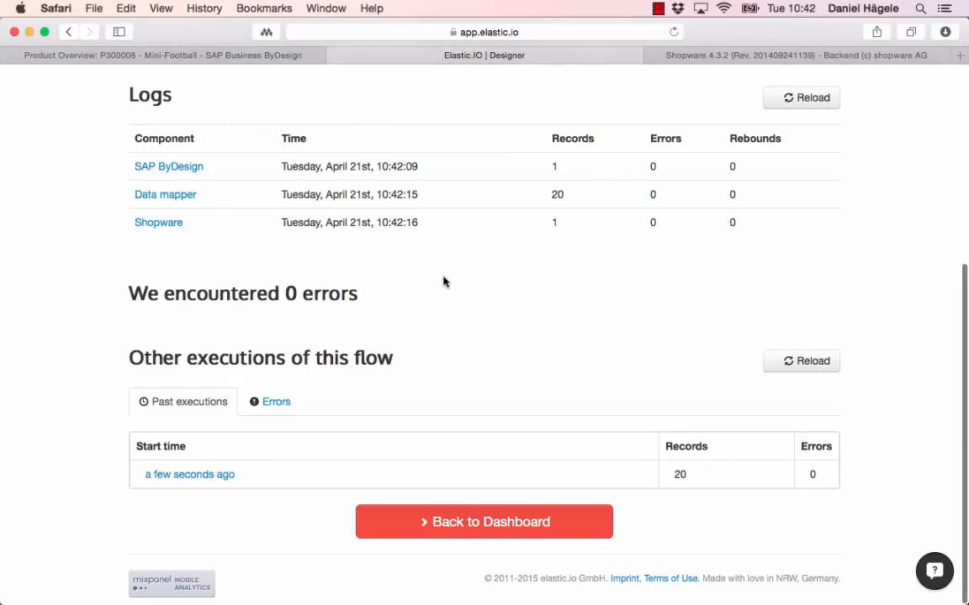
{"action": "scroll", "scroll_direction": "up", "scroll_amount": 3}
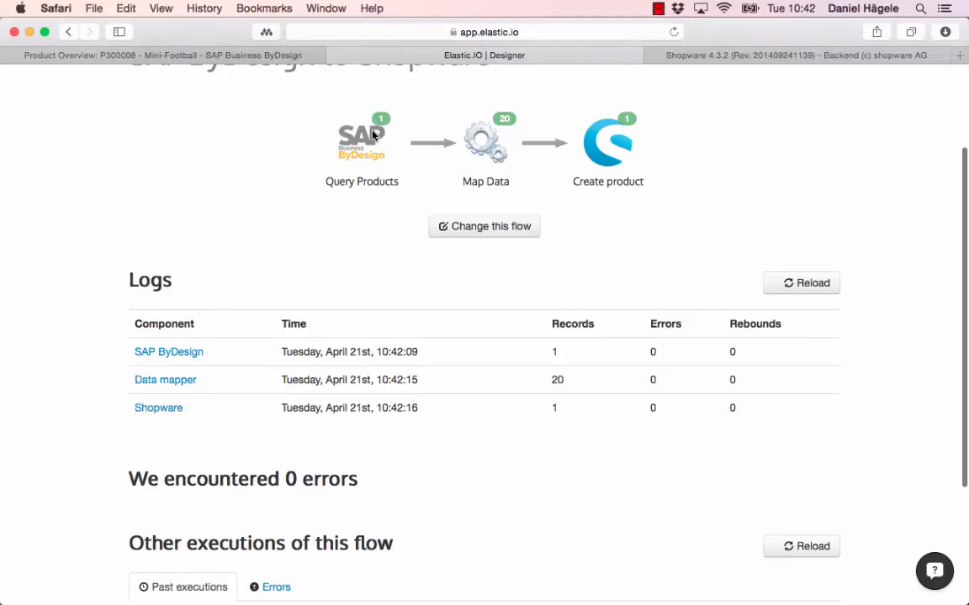
{"action": "mouse_move", "coordinate": [456, 165]}
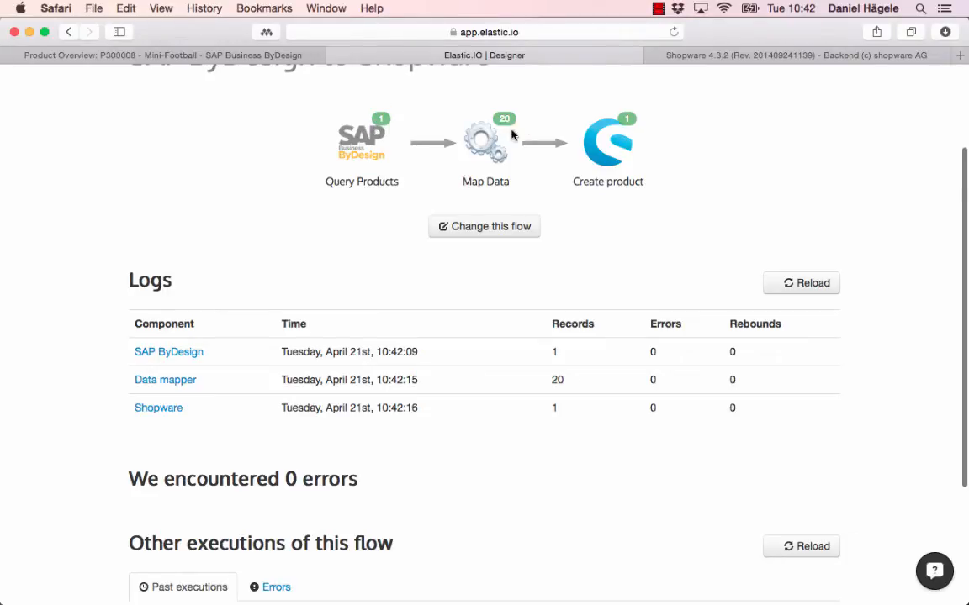
{"action": "mouse_move", "coordinate": [370, 139]}
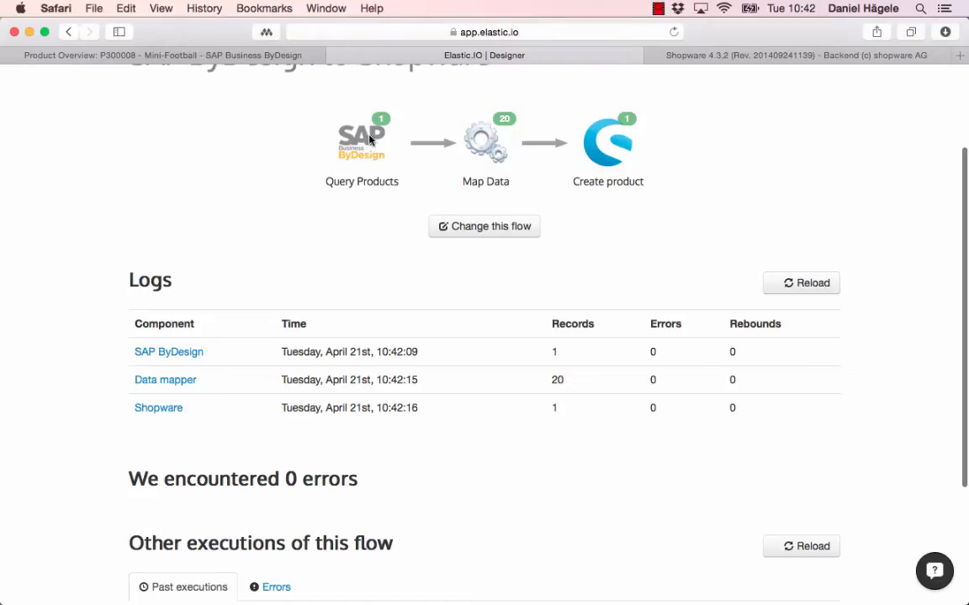
{"action": "mouse_move", "coordinate": [368, 154]}
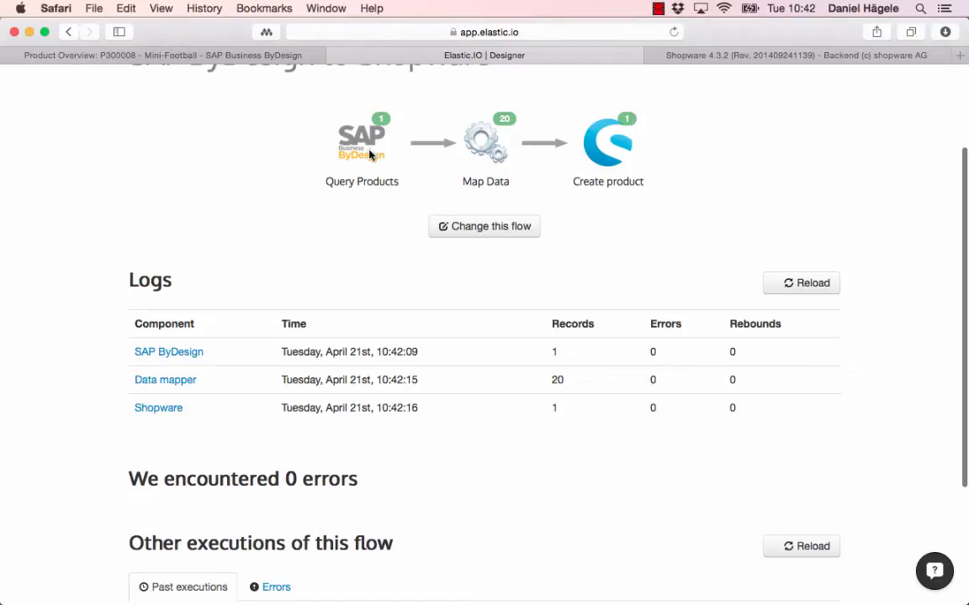
{"action": "mouse_move", "coordinate": [353, 185]}
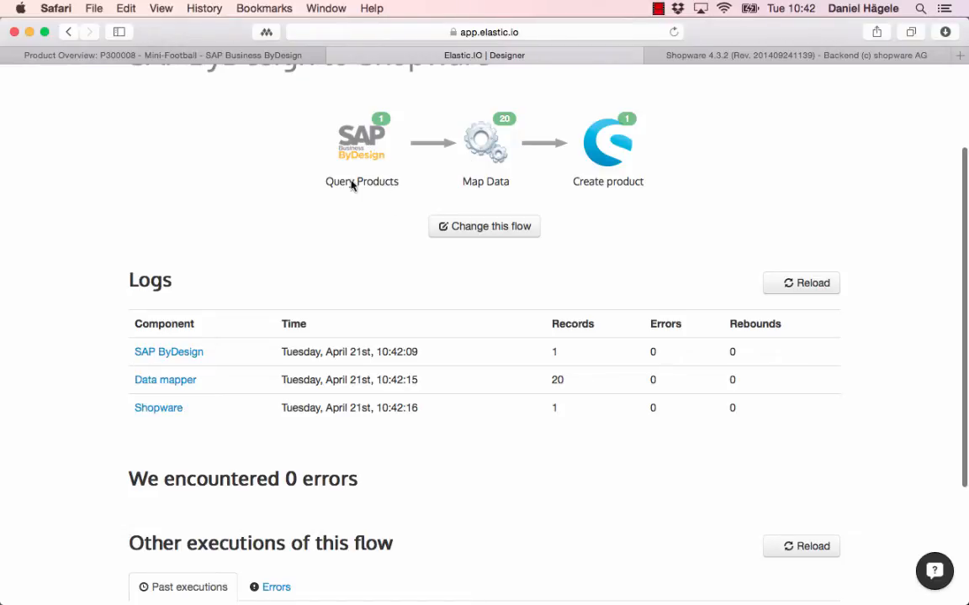
{"action": "mouse_move", "coordinate": [393, 140]}
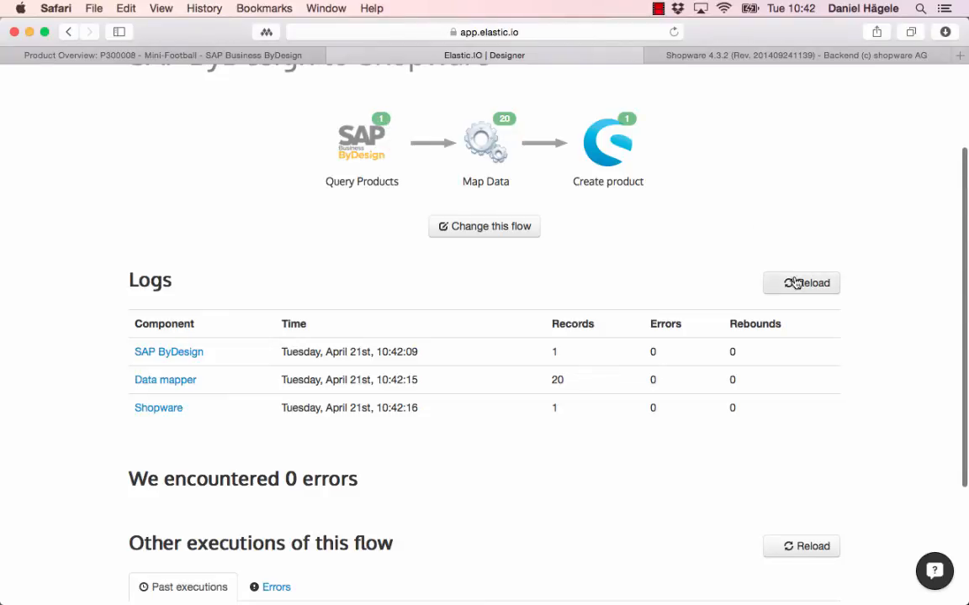
{"action": "mouse_move", "coordinate": [633, 189]}
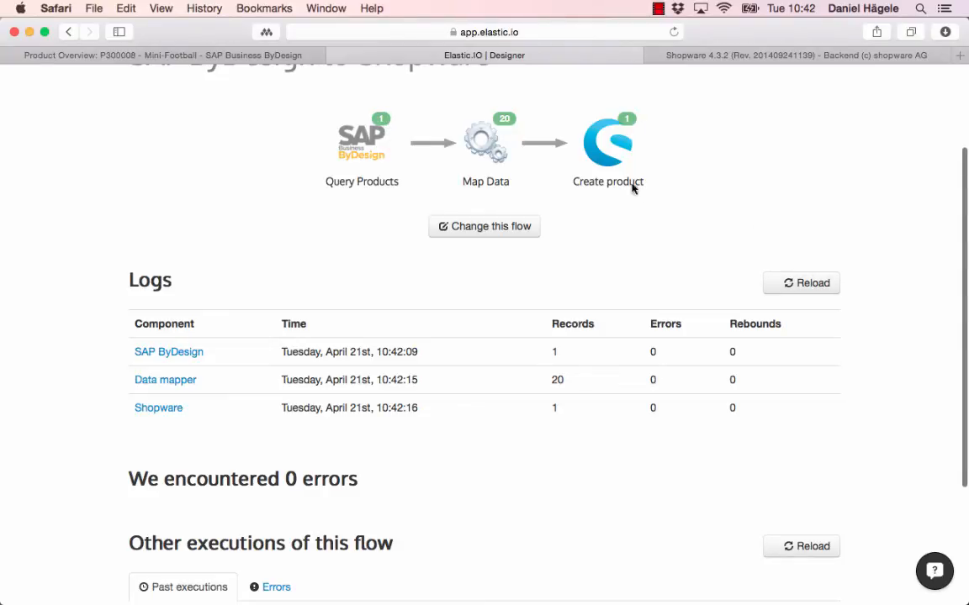
{"action": "left_click", "coordinate": [801, 282]}
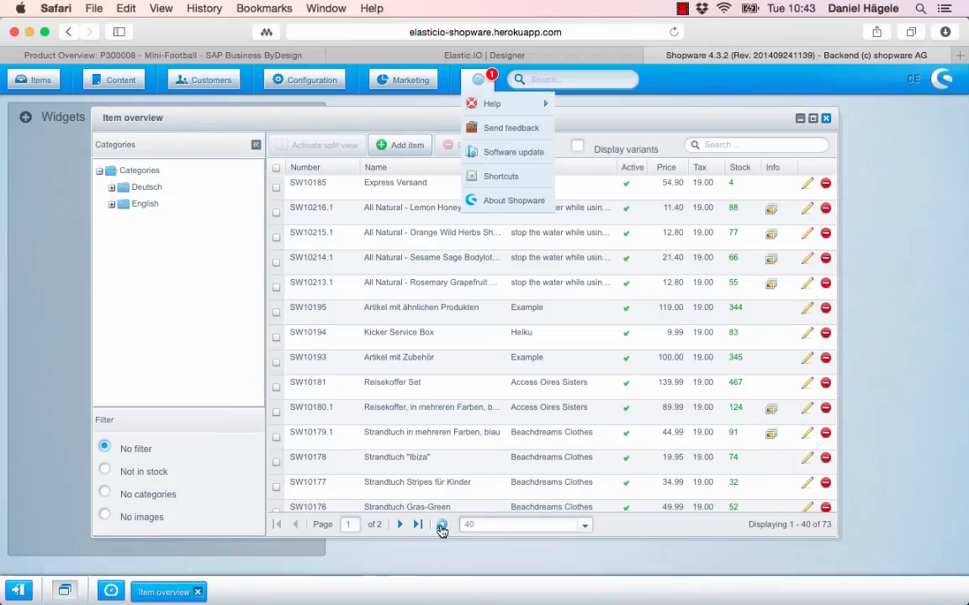
Refresh the Shopware item list and scroll to new products like Mini-Football and Keyball
{"action": "left_click", "coordinate": [440, 524]}
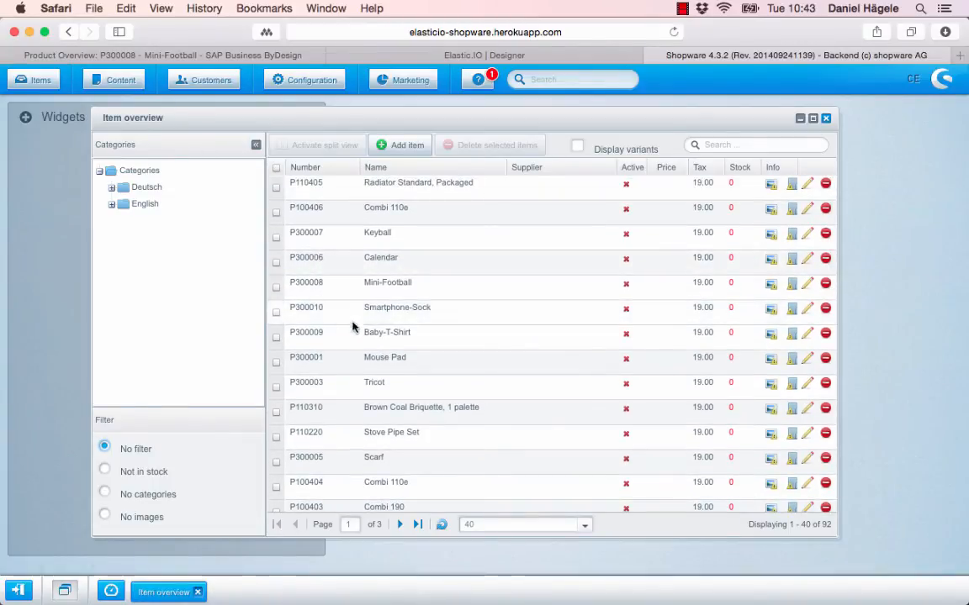
{"action": "scroll", "scroll_direction": "down", "scroll_amount": 3}
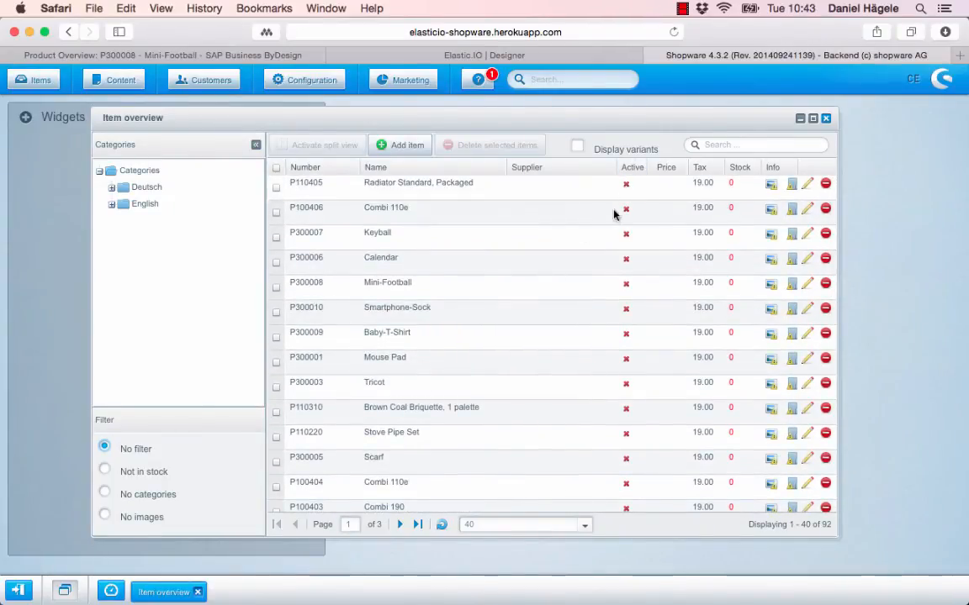
{"action": "mouse_move", "coordinate": [644, 322]}
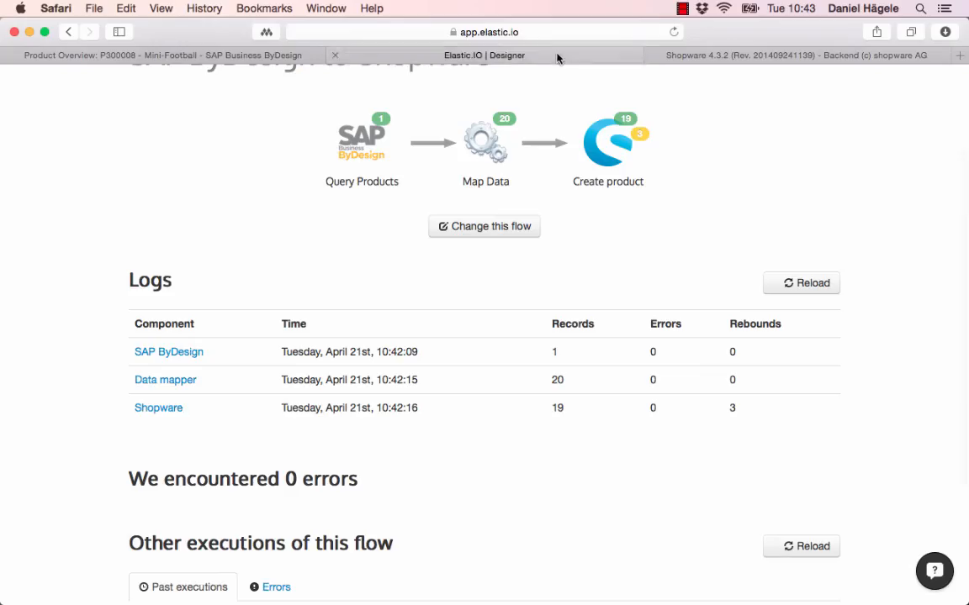
Scroll the run details to verify Create product shows 20 records, 0 errors
{"action": "left_click", "coordinate": [800, 282]}
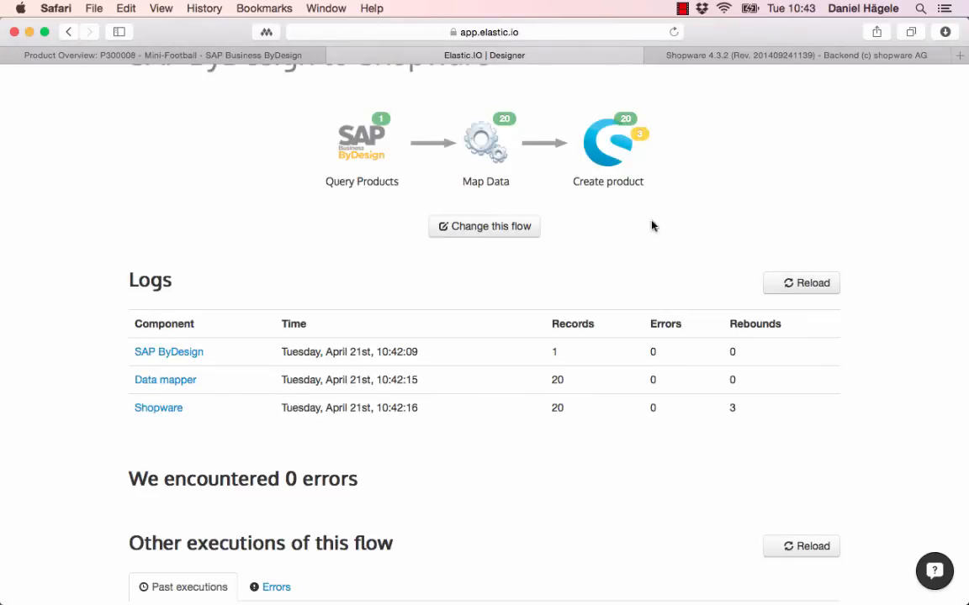
{"action": "scroll", "scroll_direction": "down", "scroll_amount": 3}
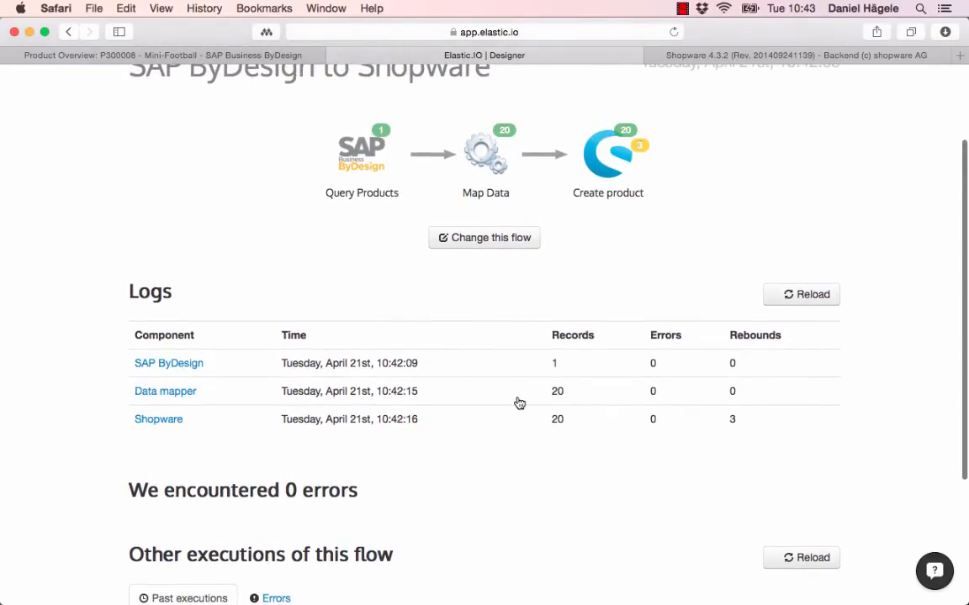
{"action": "scroll", "scroll_direction": "down", "scroll_amount": 3}
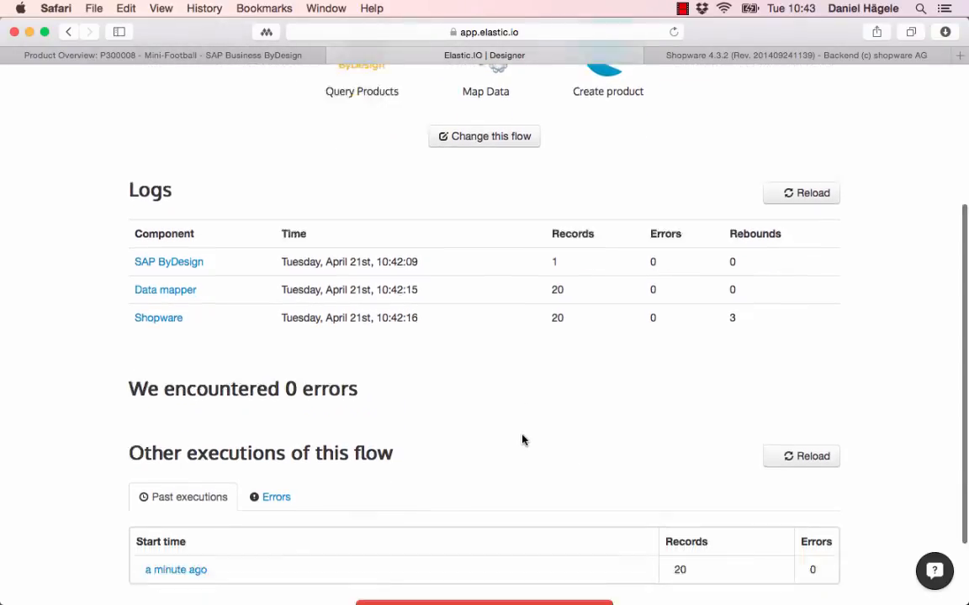
{"action": "scroll", "scroll_direction": "down", "scroll_amount": 3}
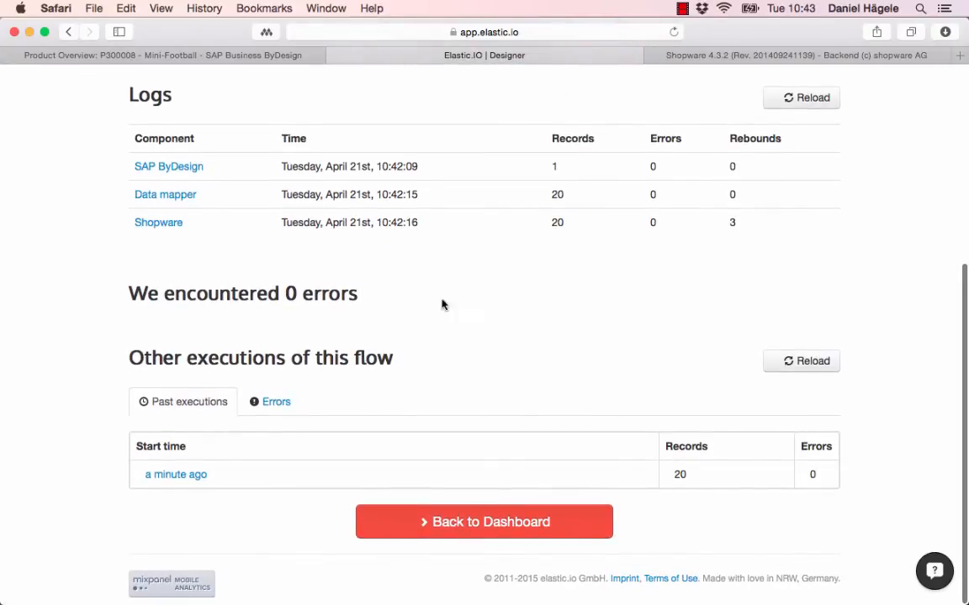
{"action": "mouse_move", "coordinate": [469, 349]}
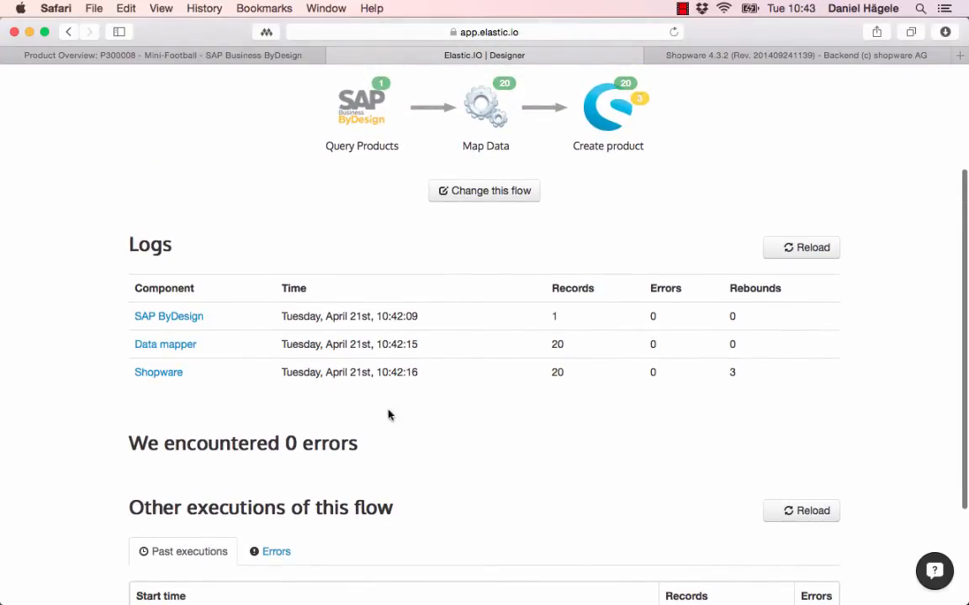
{"action": "mouse_move", "coordinate": [427, 453]}
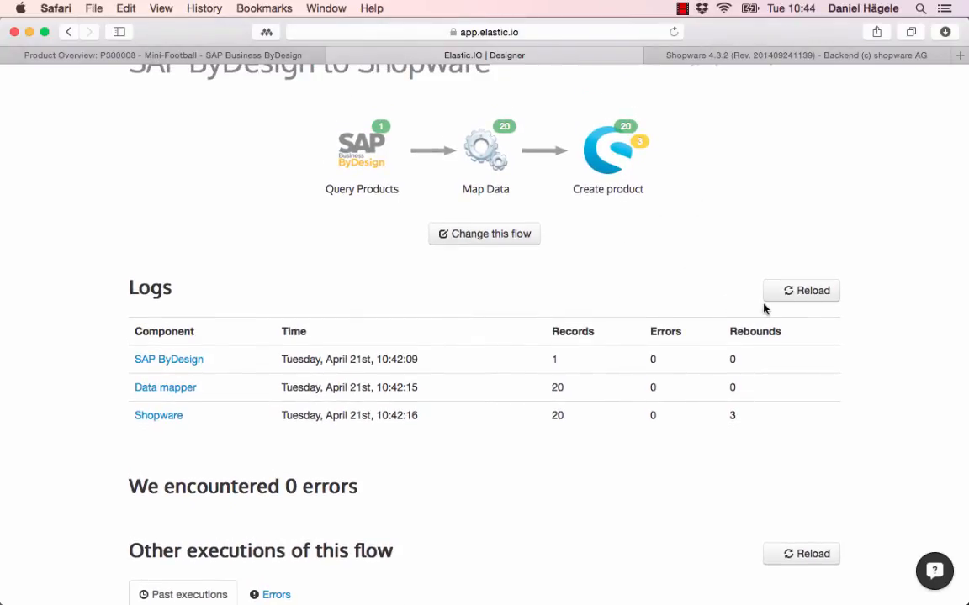
{"action": "mouse_move", "coordinate": [667, 284]}
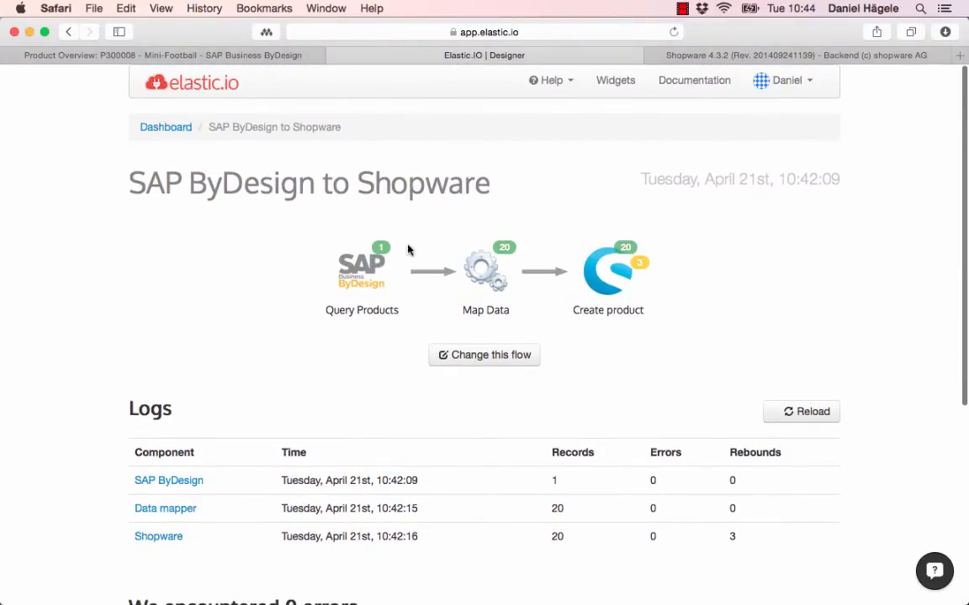
{"action": "mouse_move", "coordinate": [355, 298]}
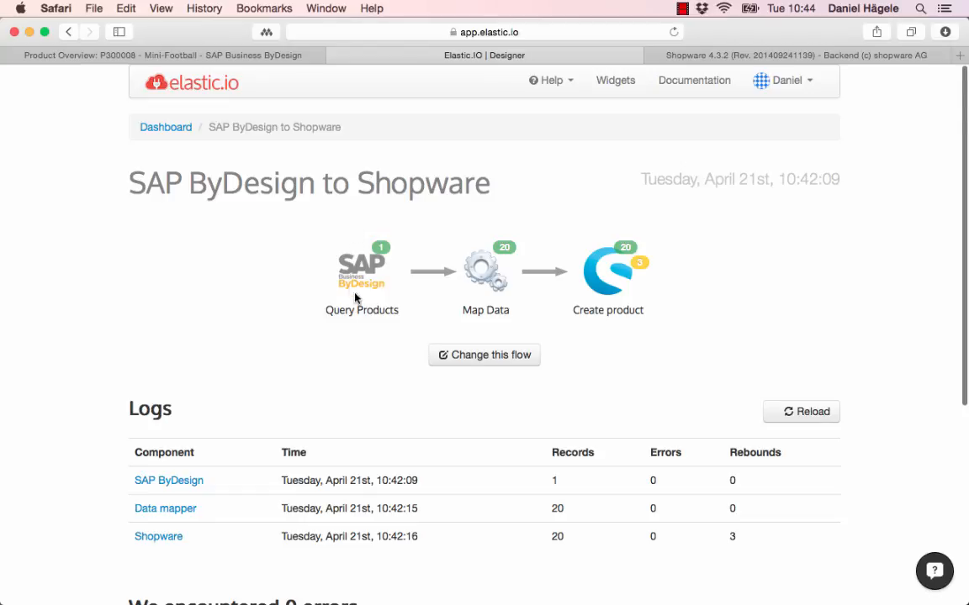